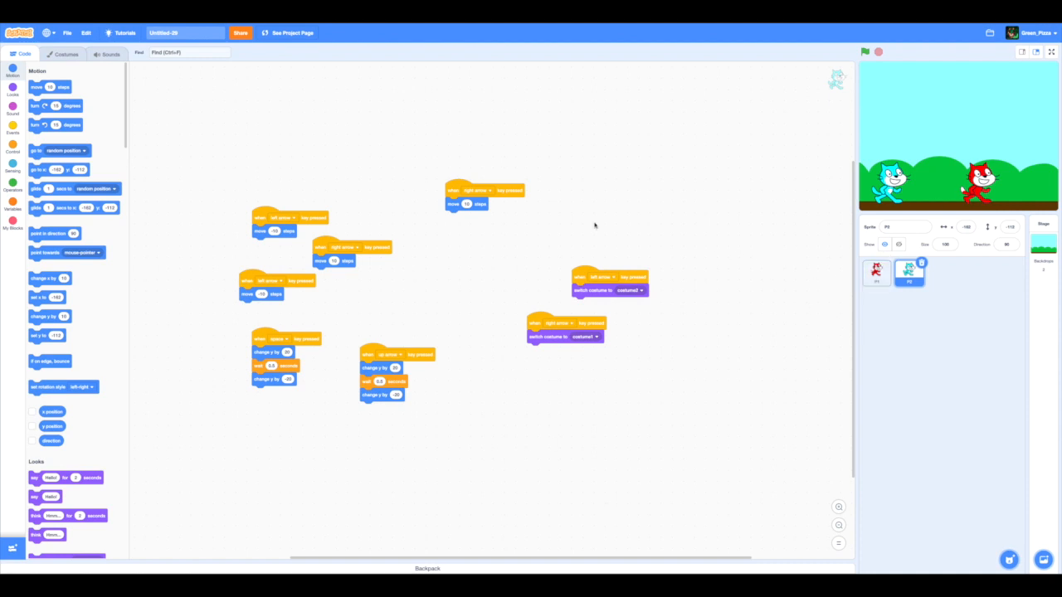
mouse_move(595, 225)
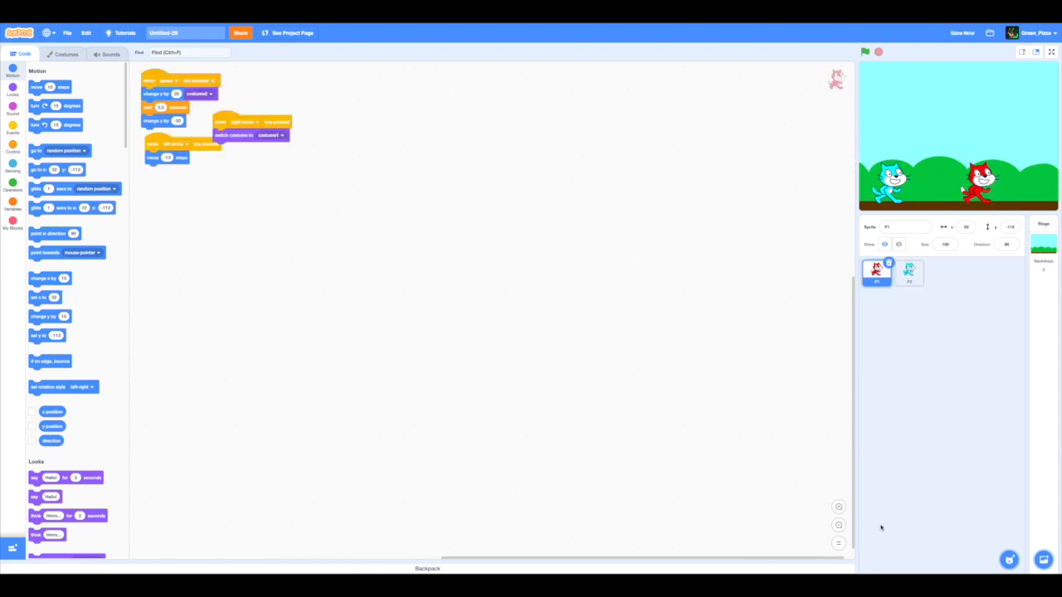
Bring up the Variables block palette beside the red cat P1's scripts
click(1036, 51)
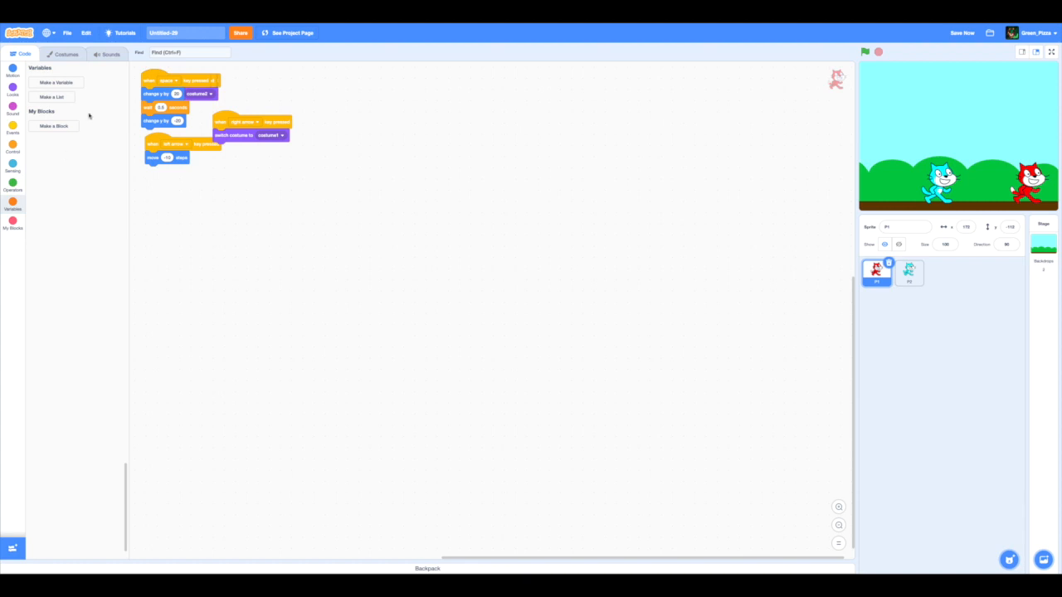
mouse_move(90, 116)
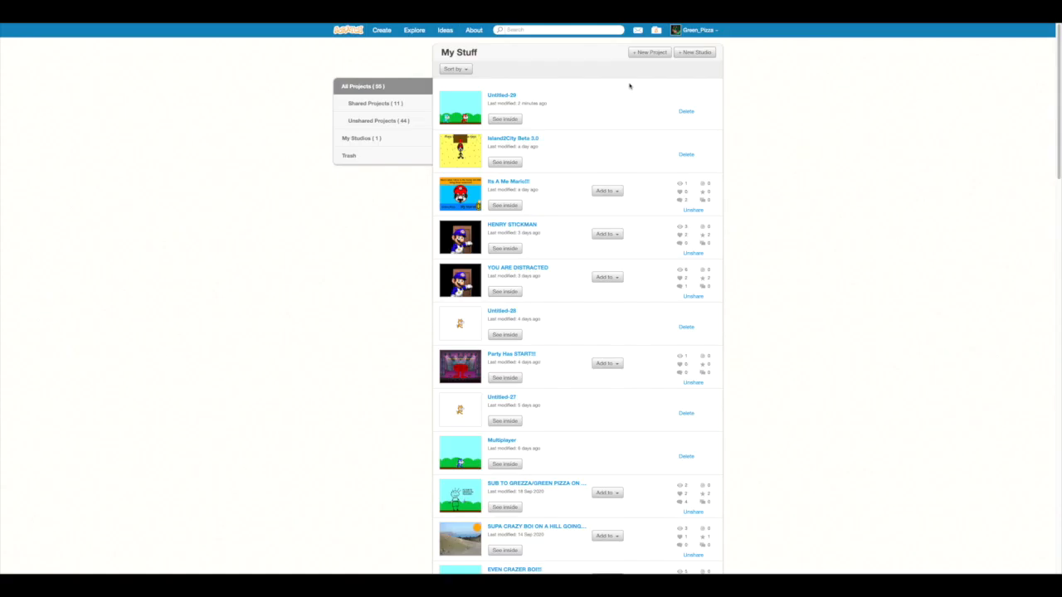
Go from My Stuff to the Green_Pizza profile page through the account menu
click(695, 30)
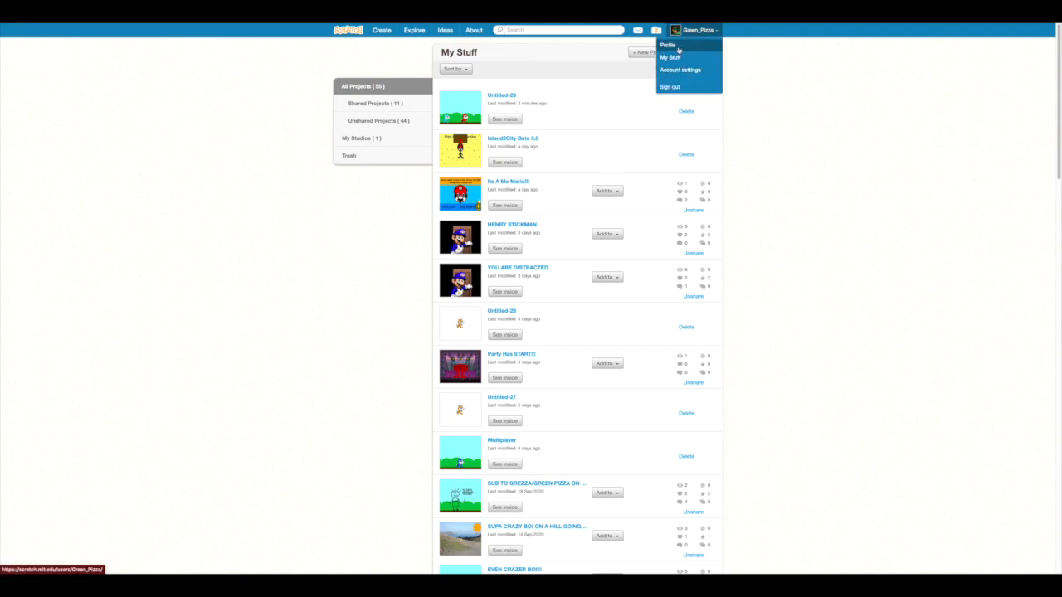
click(668, 45)
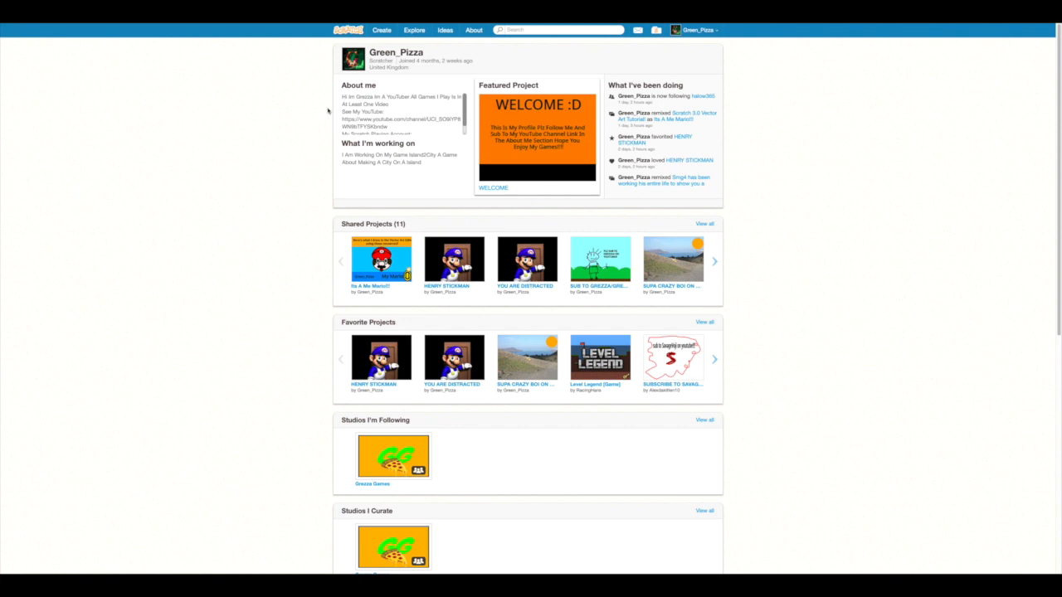
mouse_move(724, 155)
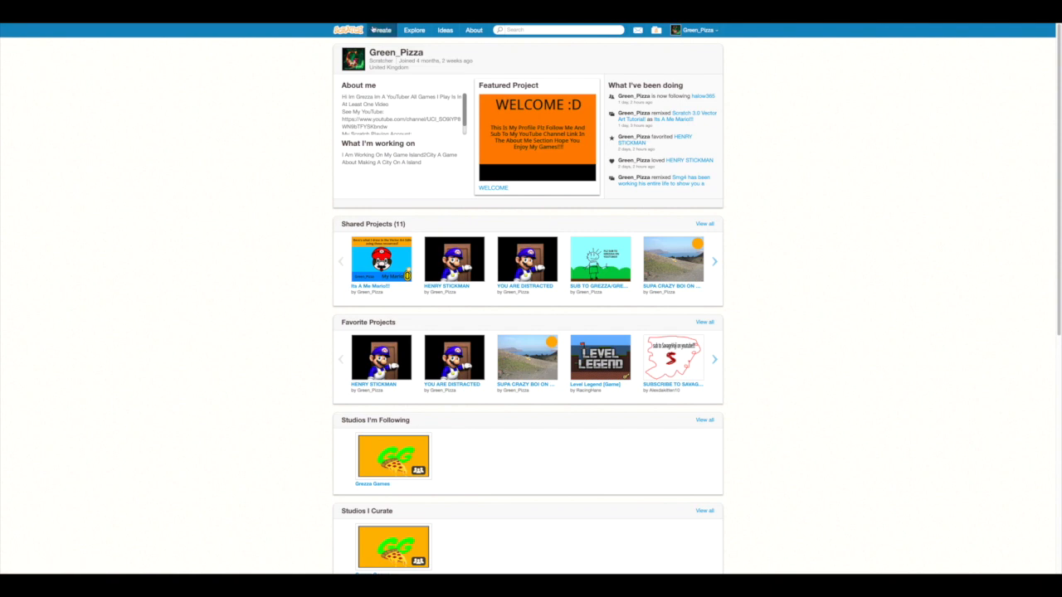
mouse_move(465, 464)
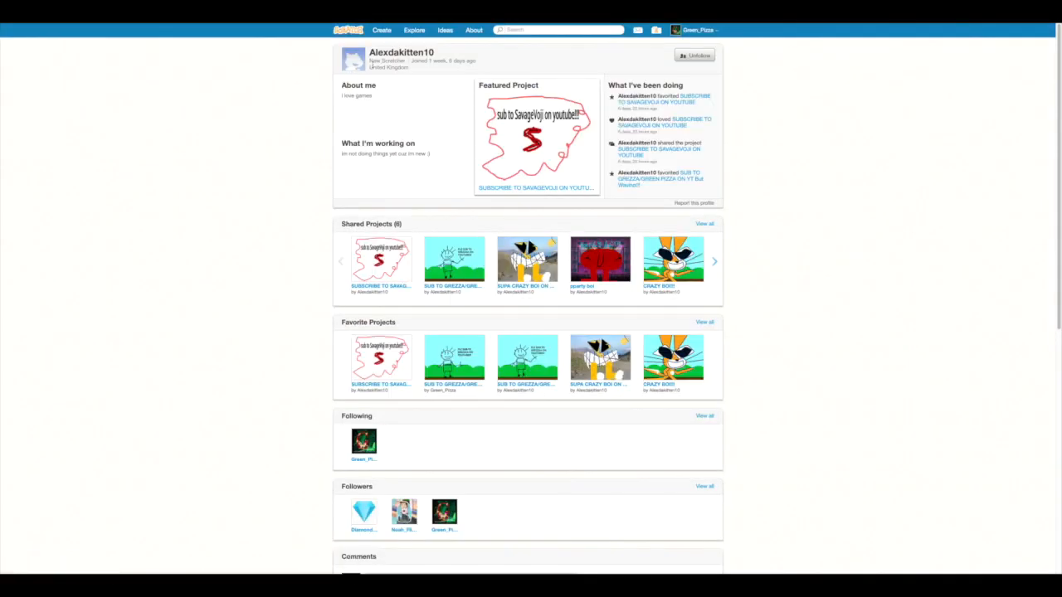
mouse_move(600, 457)
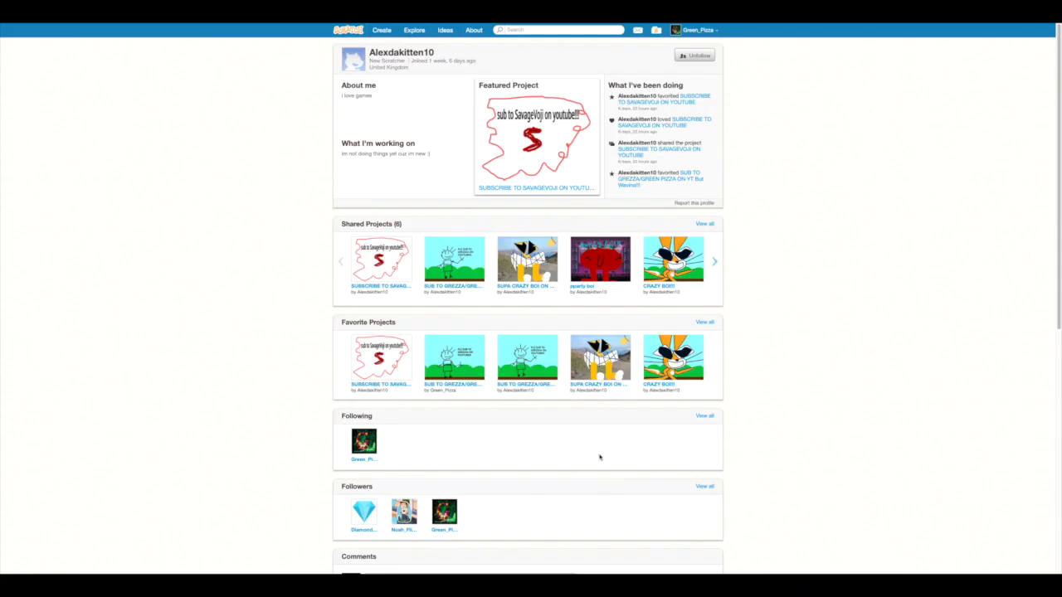
mouse_move(510, 321)
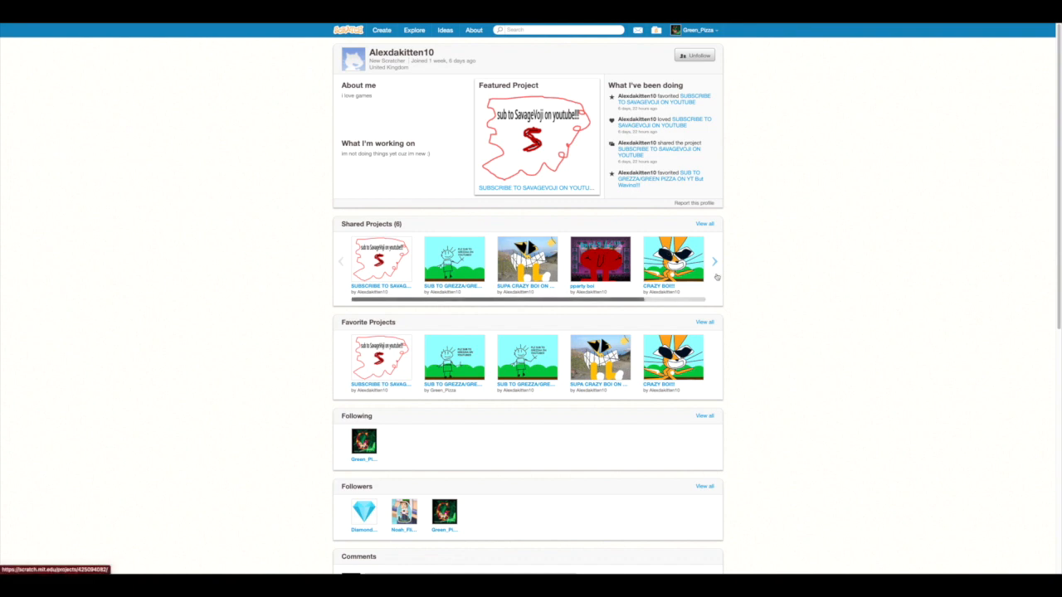
click(714, 261)
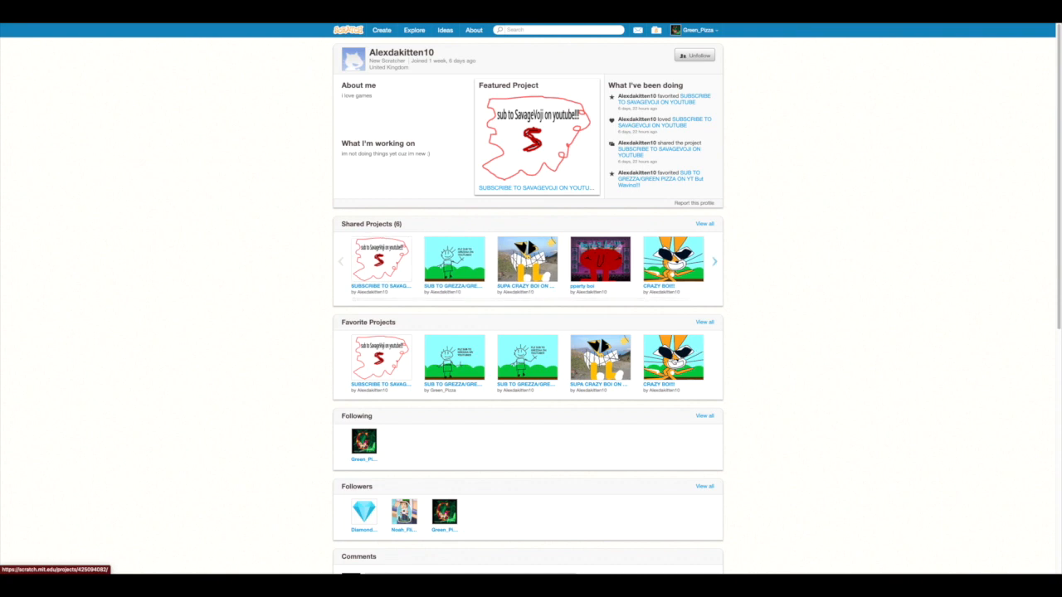
scroll(down, 3)
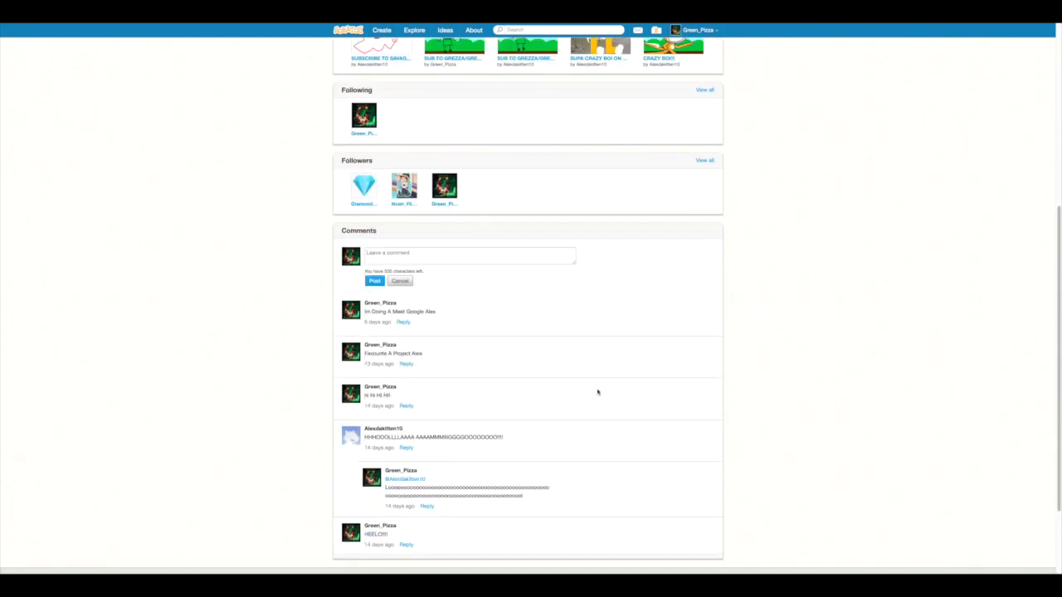
click(374, 280)
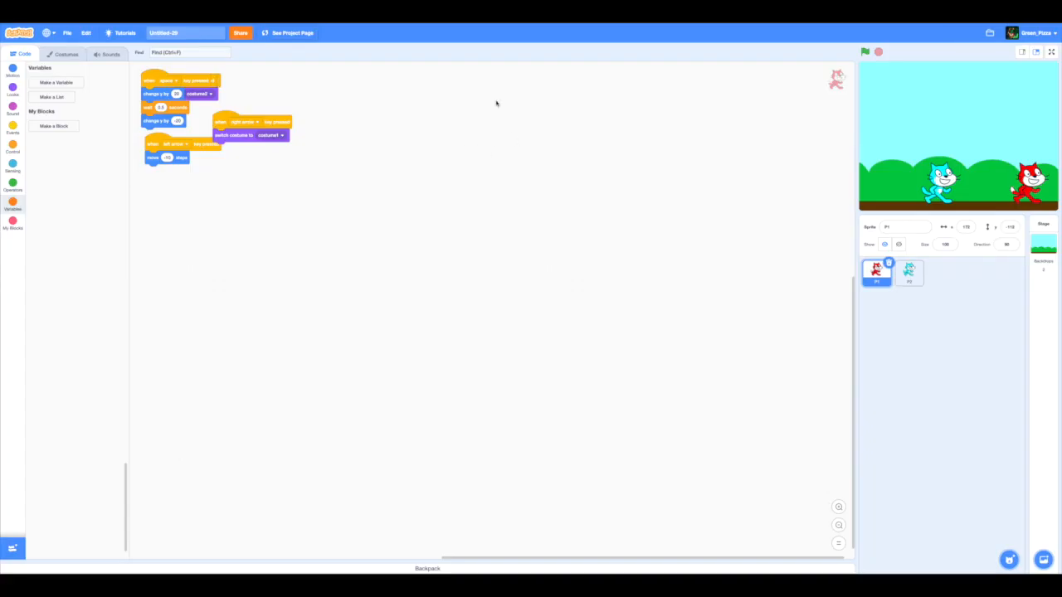
mouse_move(385, 151)
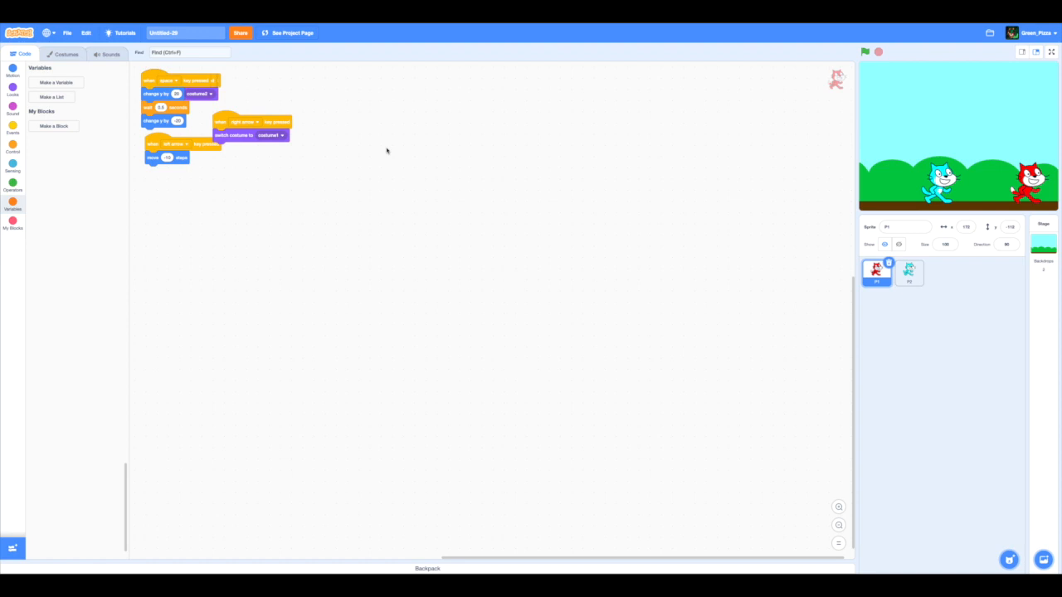
mouse_move(122, 125)
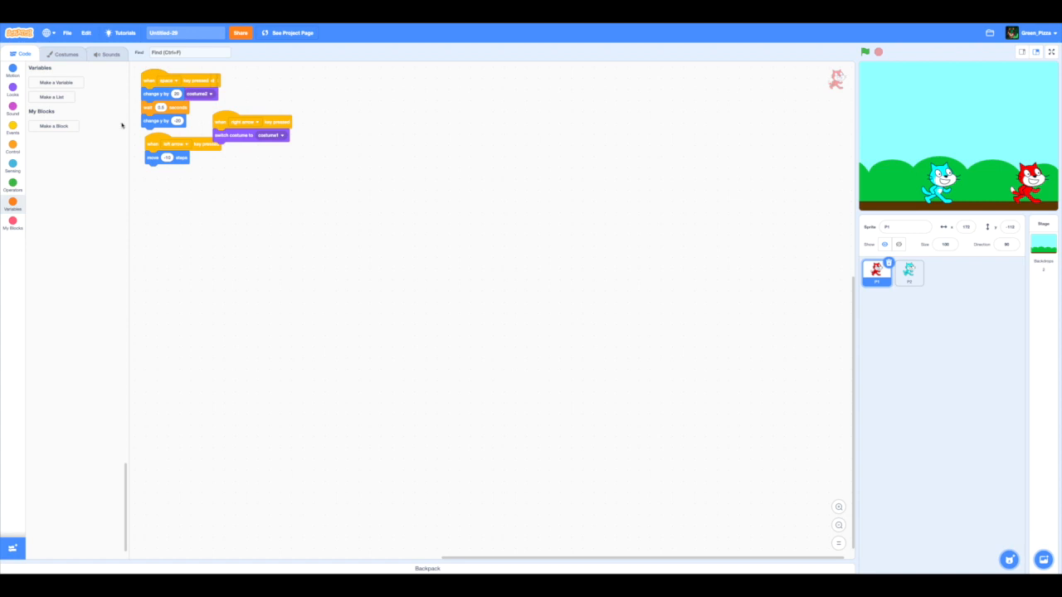
Create a cloud variable named 'P1 X' for all sprites
click(55, 82)
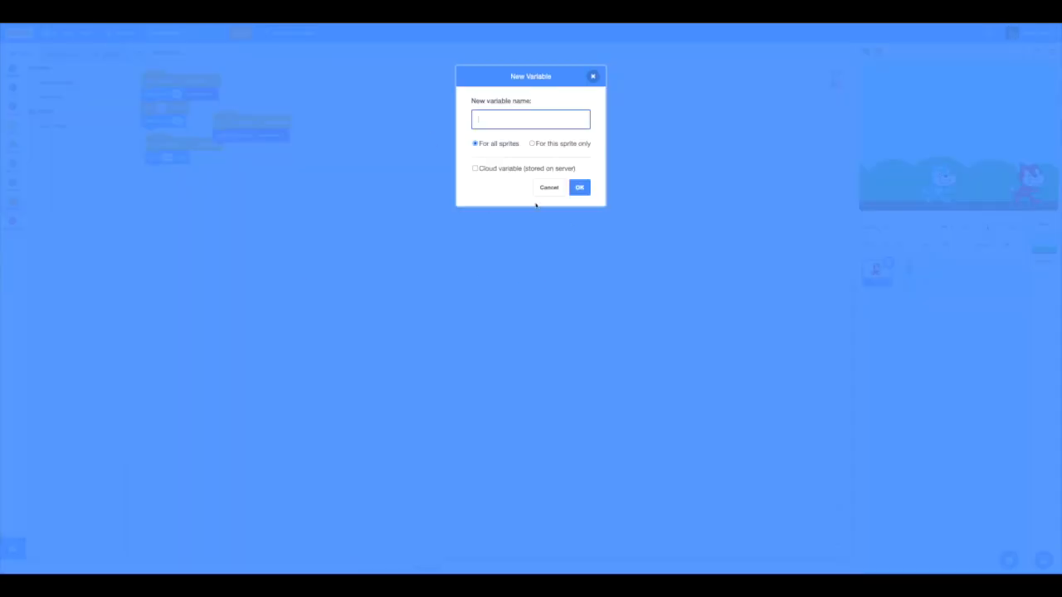
mouse_move(433, 170)
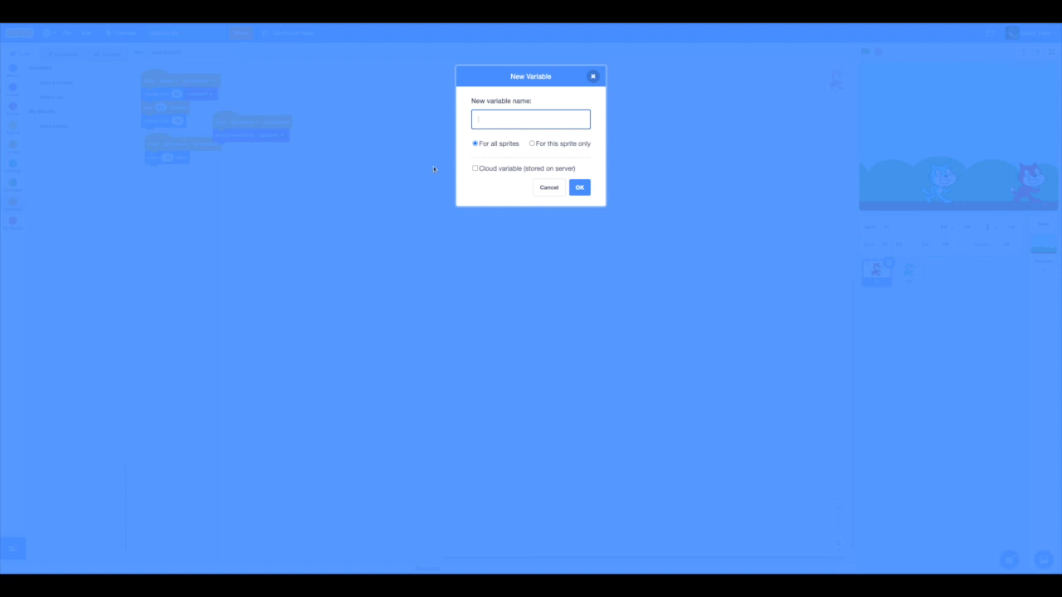
click(475, 168)
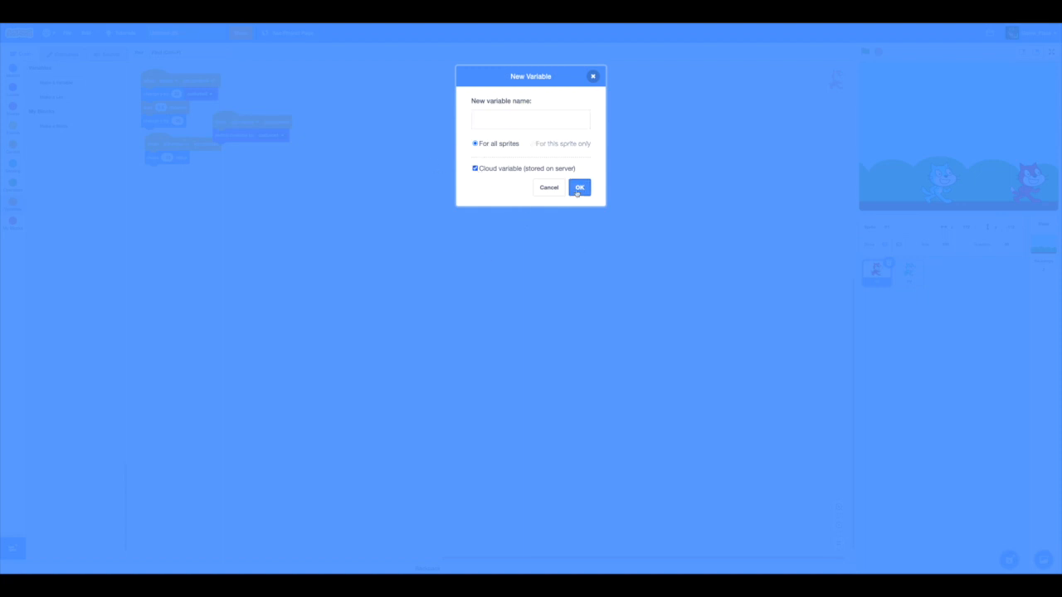
text(P1)
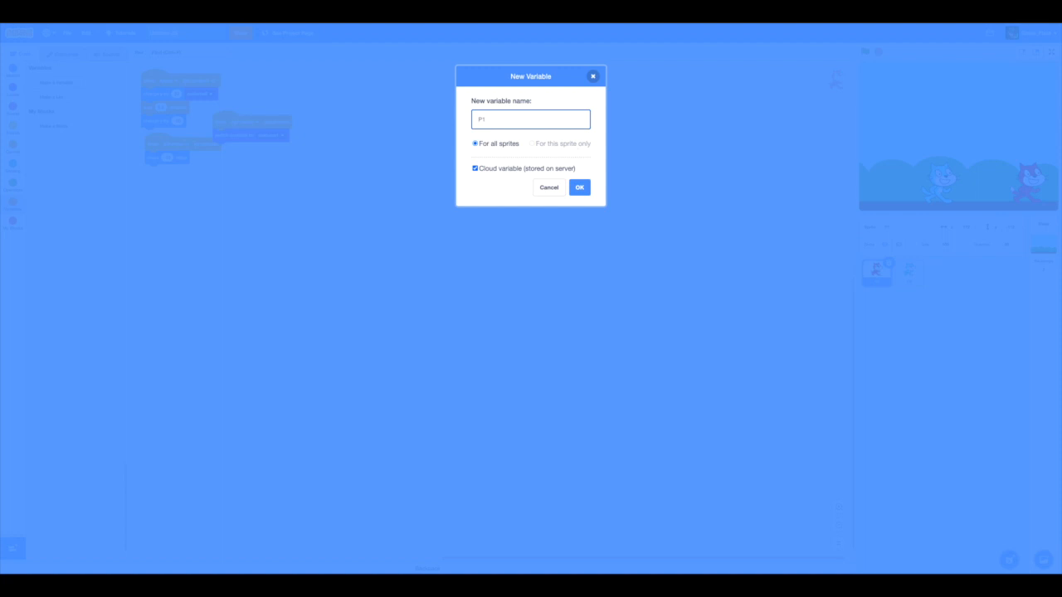
text(X)
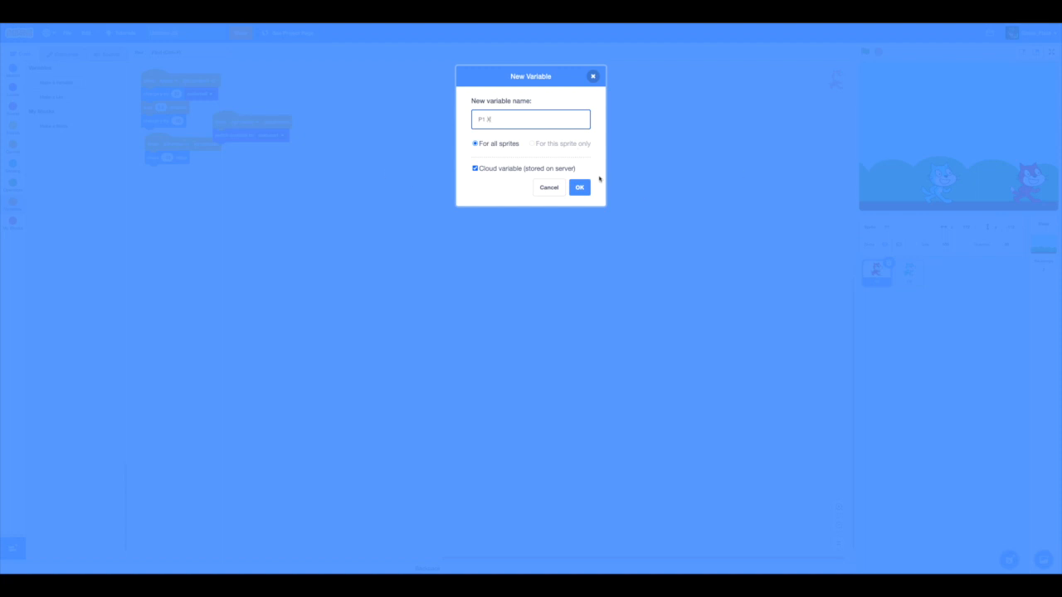
click(580, 187)
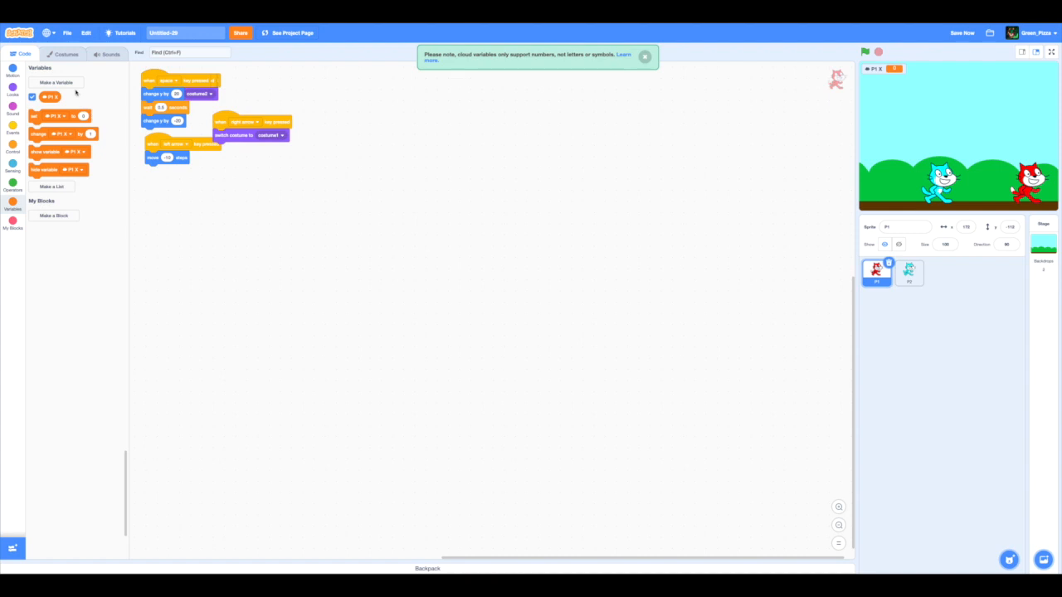
Create the 'P1 Y' cloud variable and dismiss the cloud-variable notice
click(55, 82)
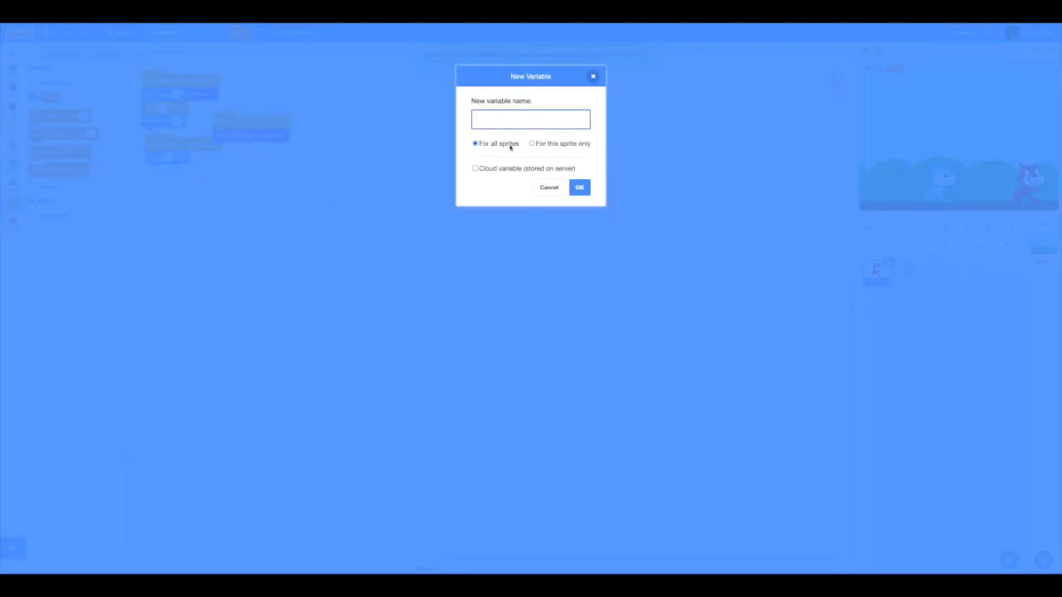
text(P)
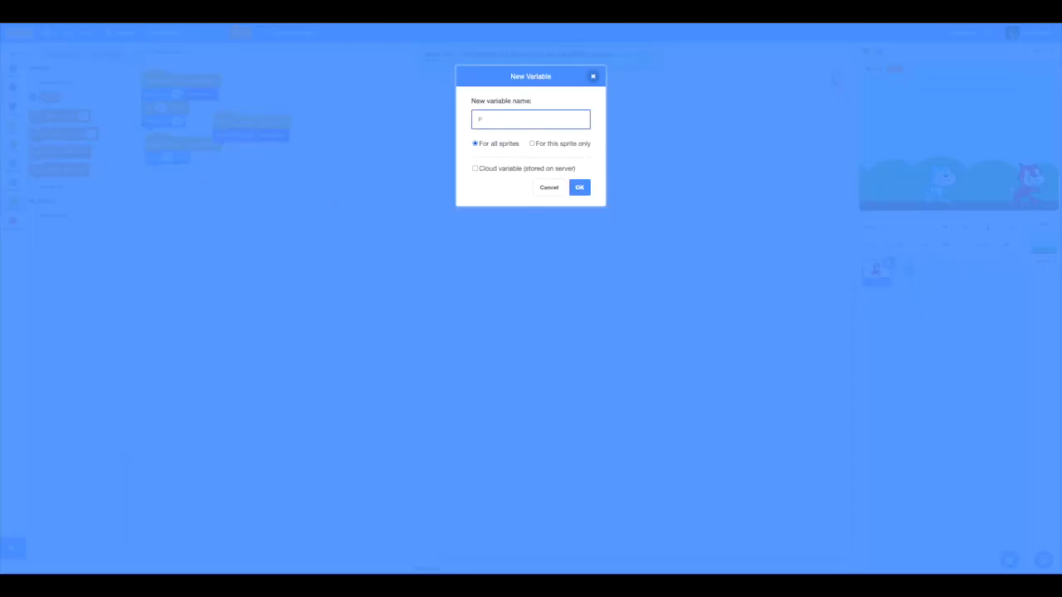
text(P1 Y)
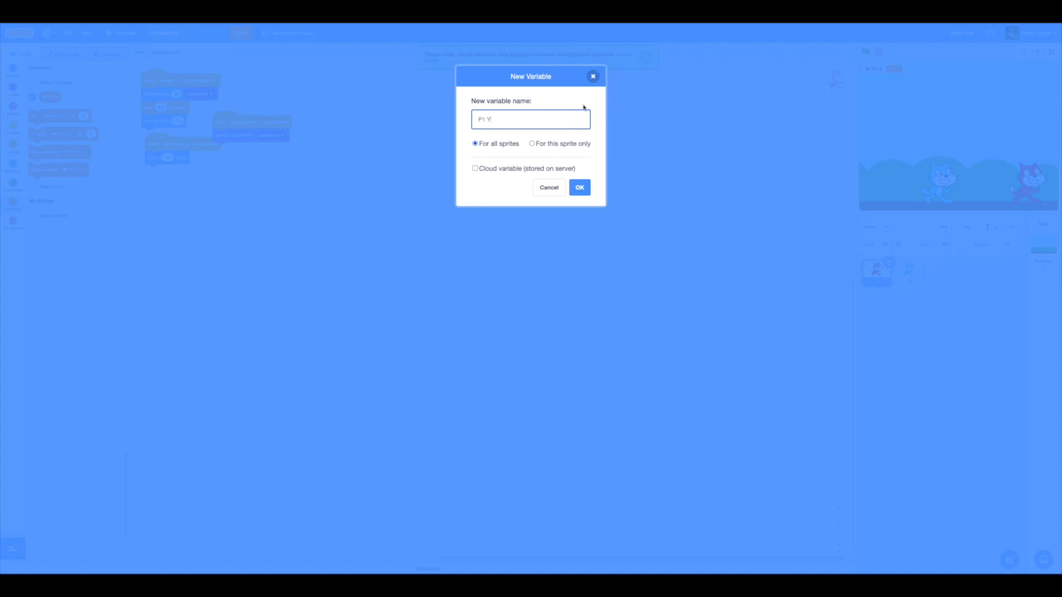
click(476, 168)
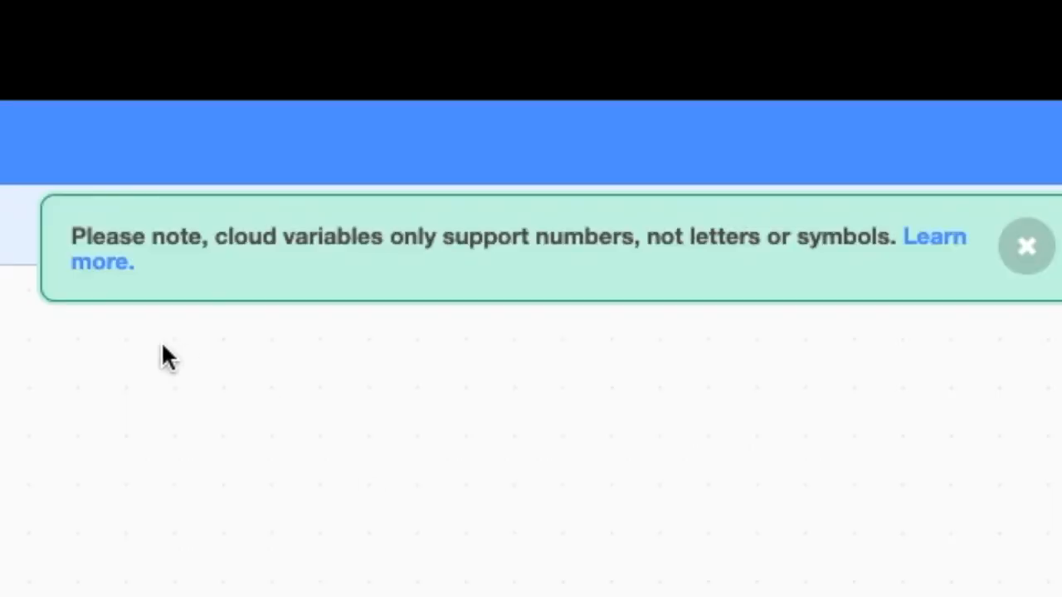
mouse_move(545, 239)
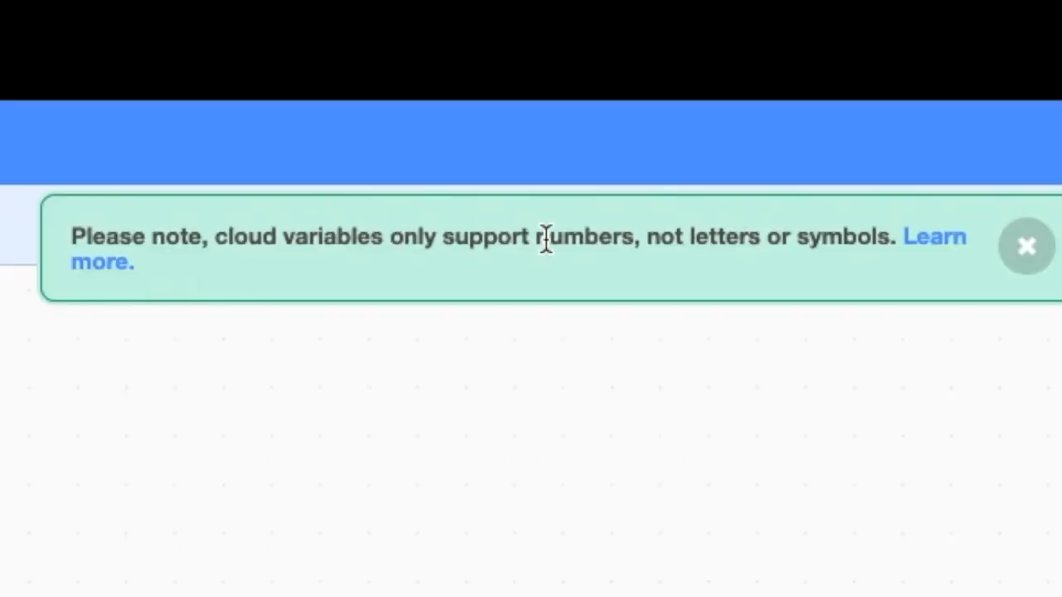
click(1027, 245)
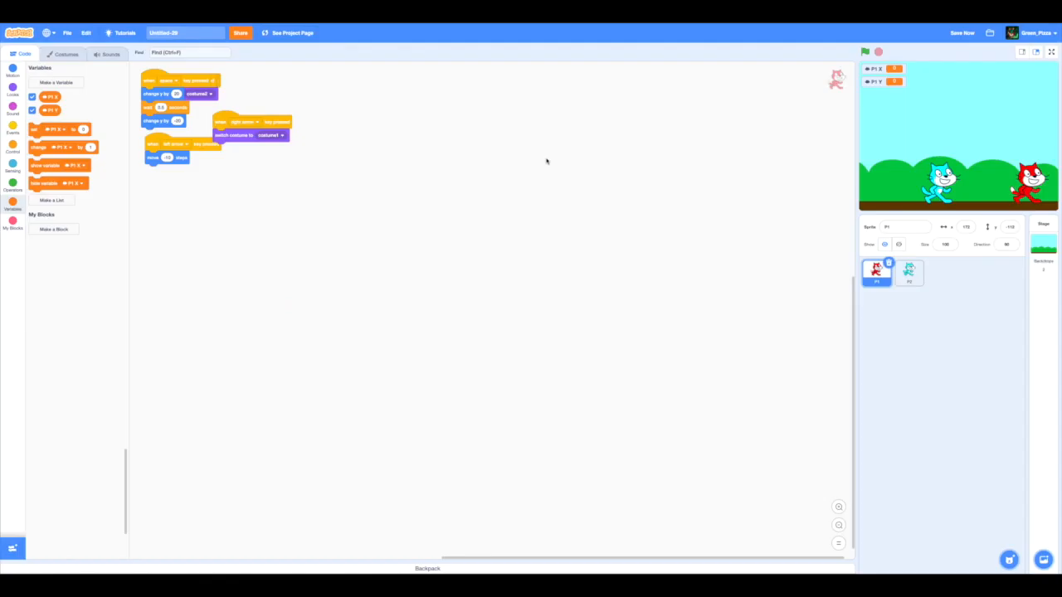
mouse_move(519, 106)
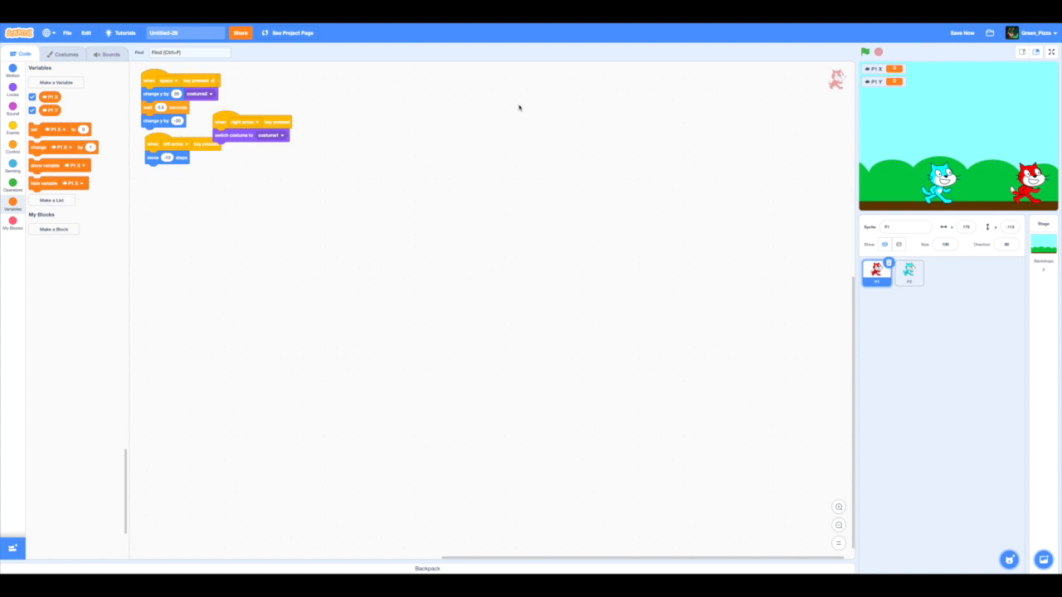
mouse_move(594, 106)
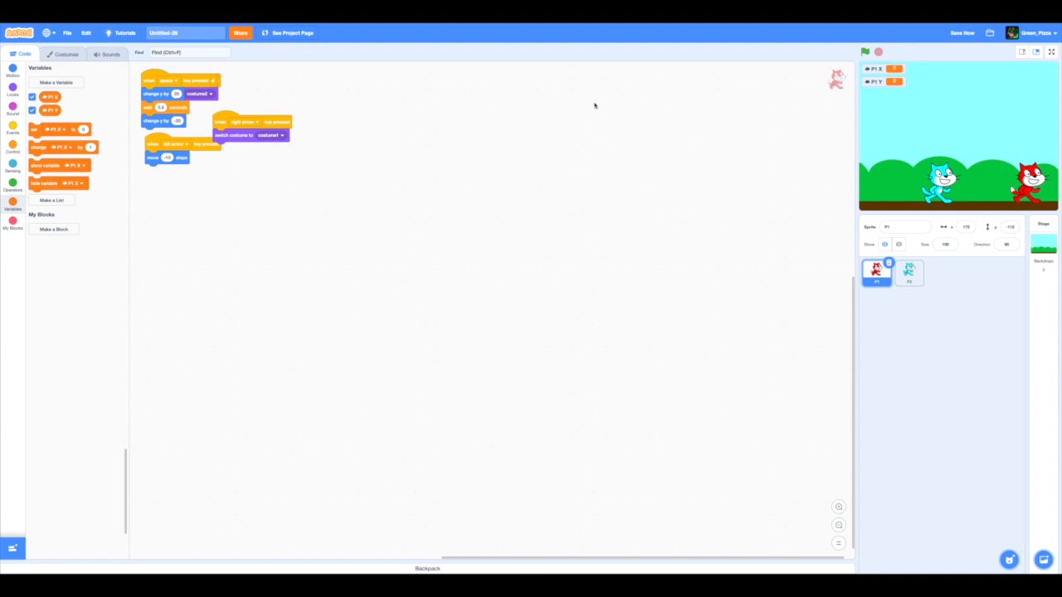
click(55, 82)
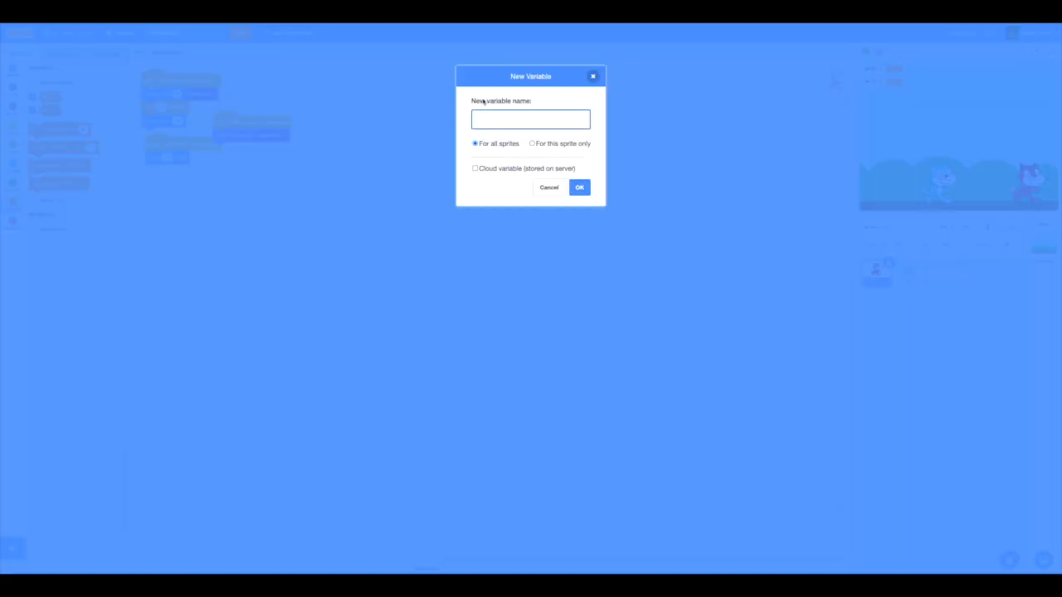
Create the cloud variables 'P2 X' and 'P2 Y'
text(P2 X)
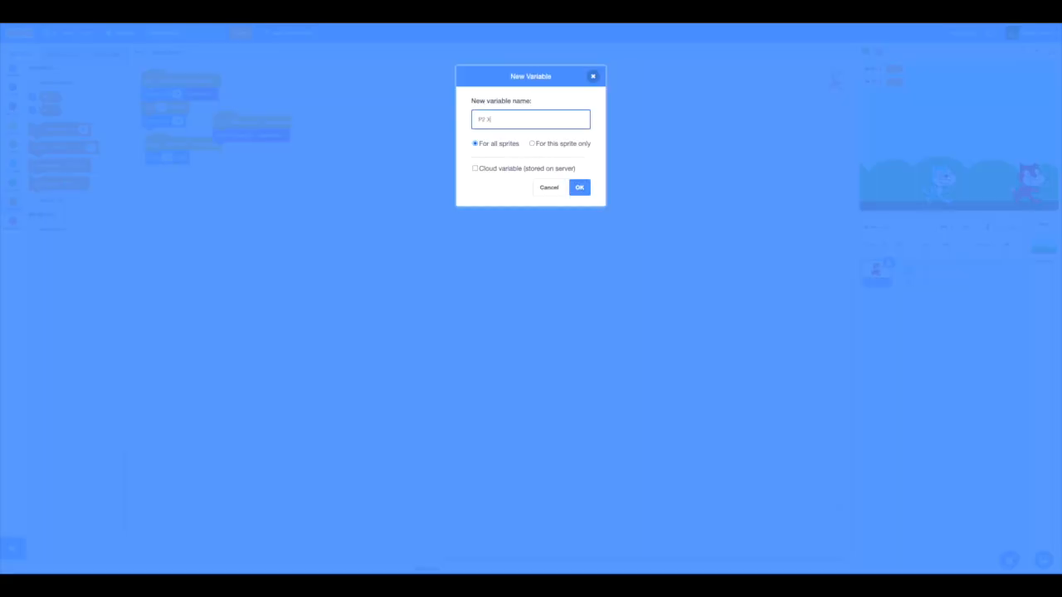
click(475, 169)
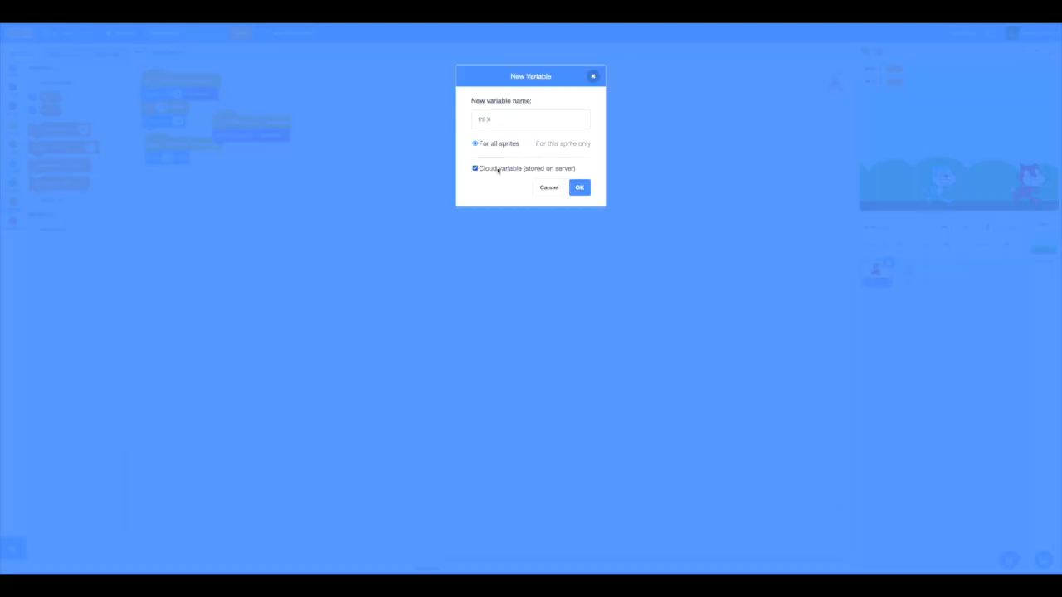
click(476, 168)
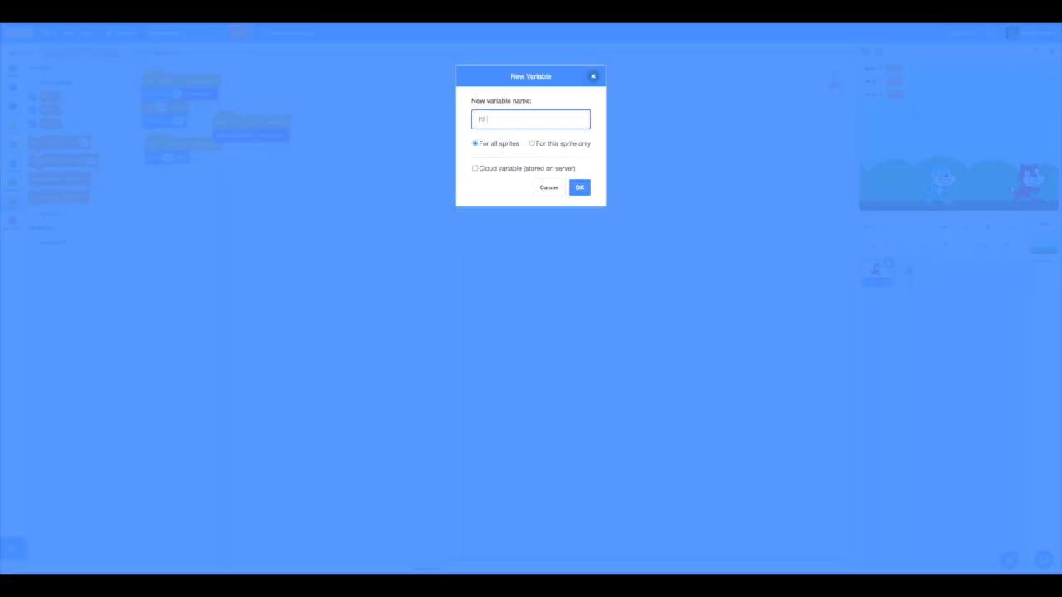
click(580, 187)
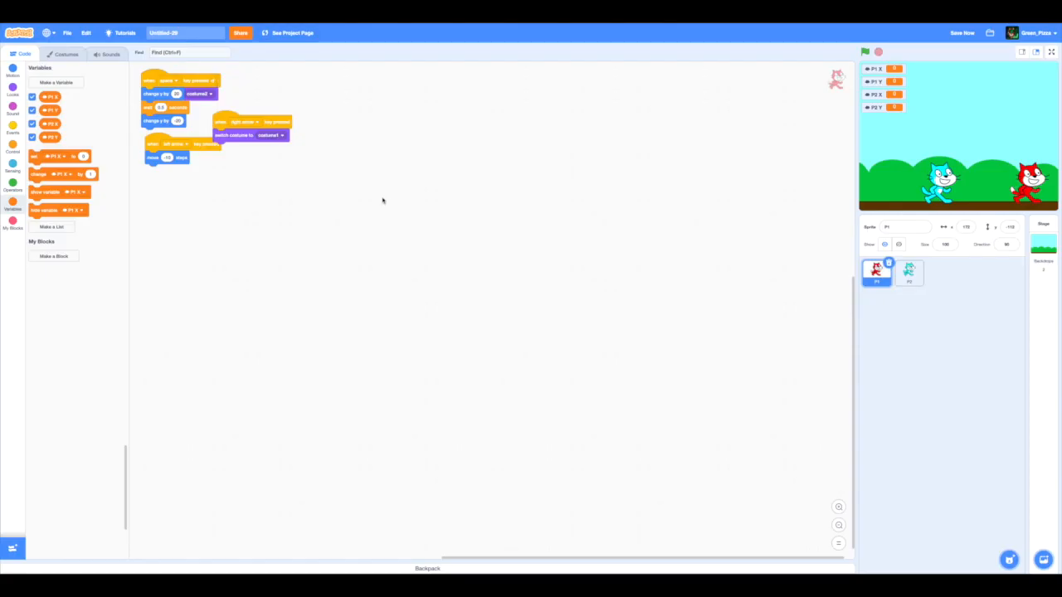
mouse_move(72, 241)
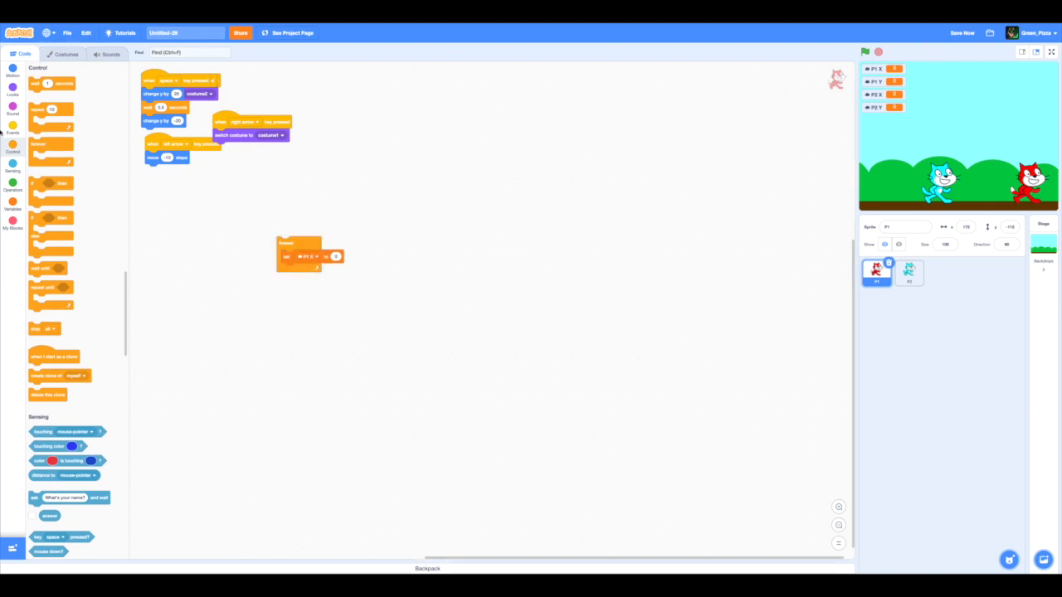
Build a green-flag forever loop setting P1 X to x position, and duplicate it
click(13, 129)
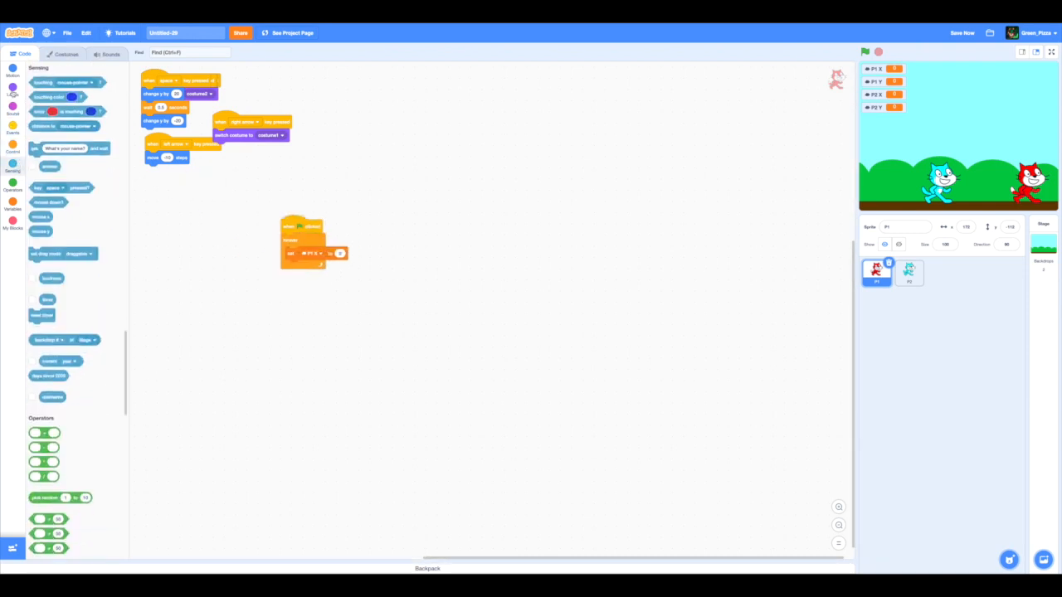
click(13, 70)
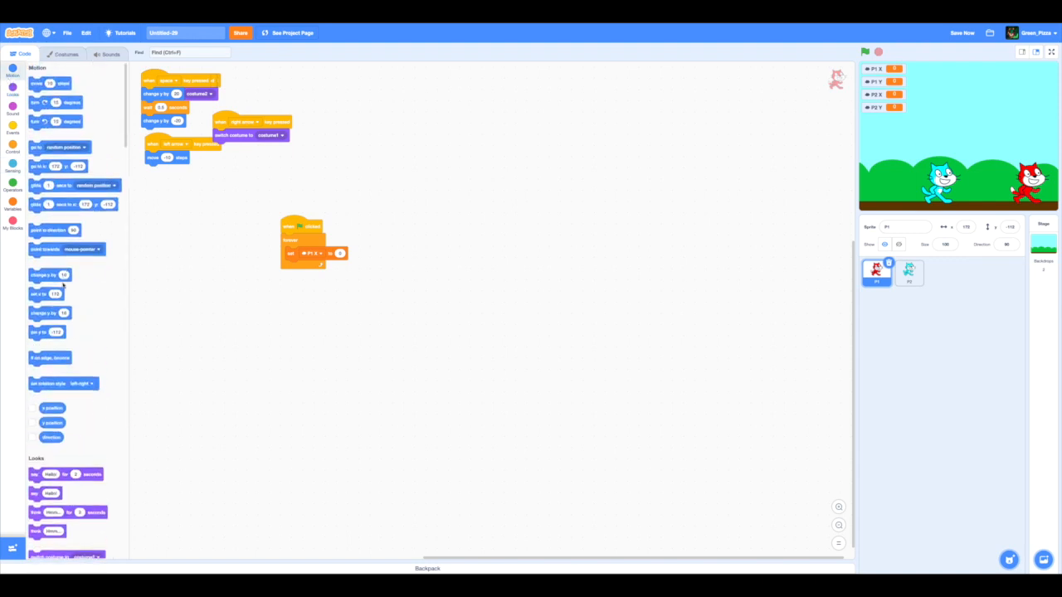
drag(52, 408, 367, 287)
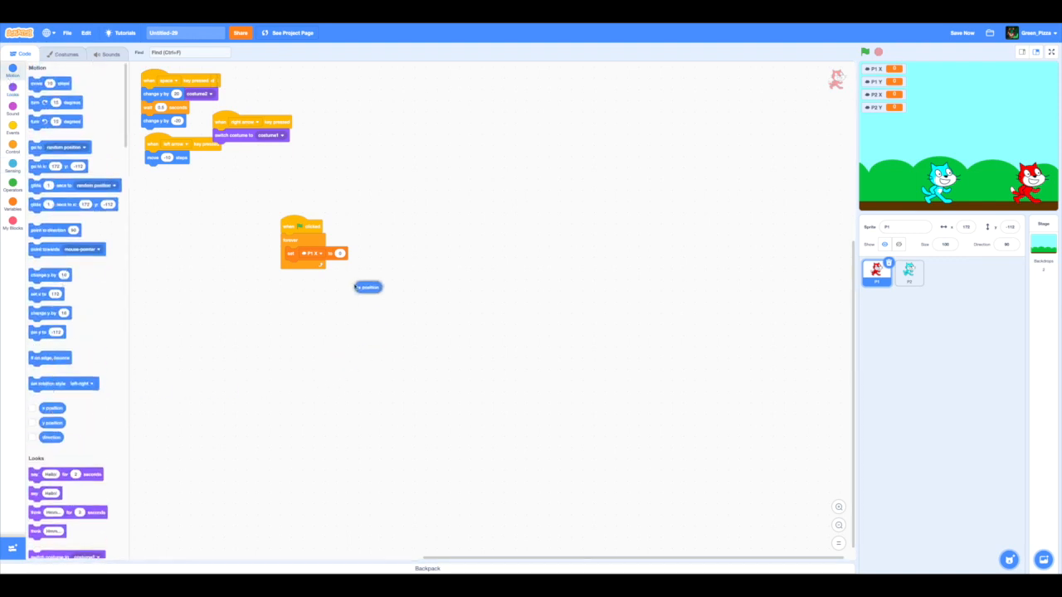
right_click(303, 232)
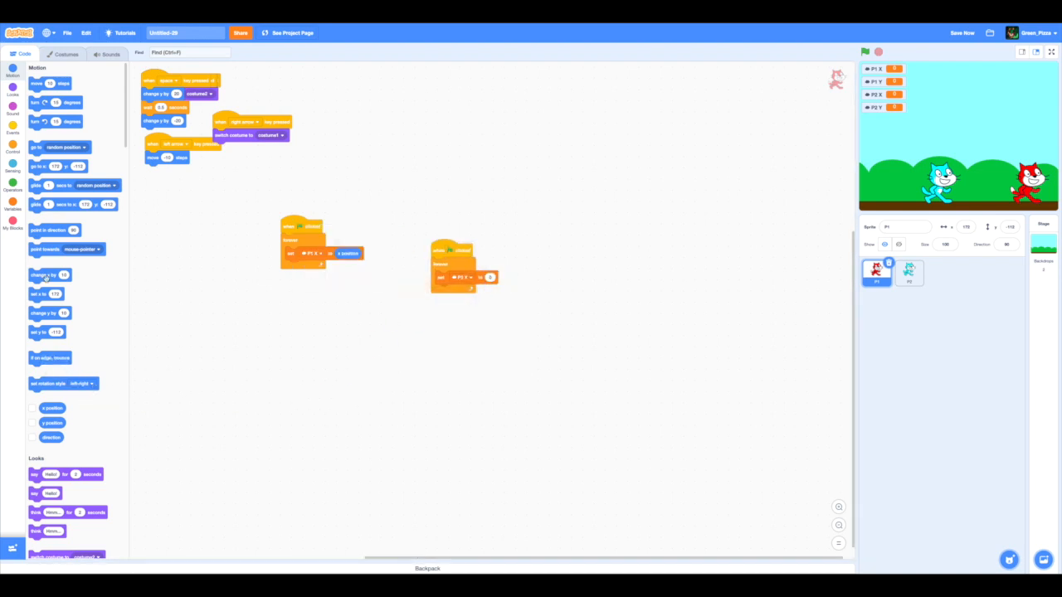
Make the duplicate store y position in P1 Y, test-running the project
drag(51, 423, 475, 366)
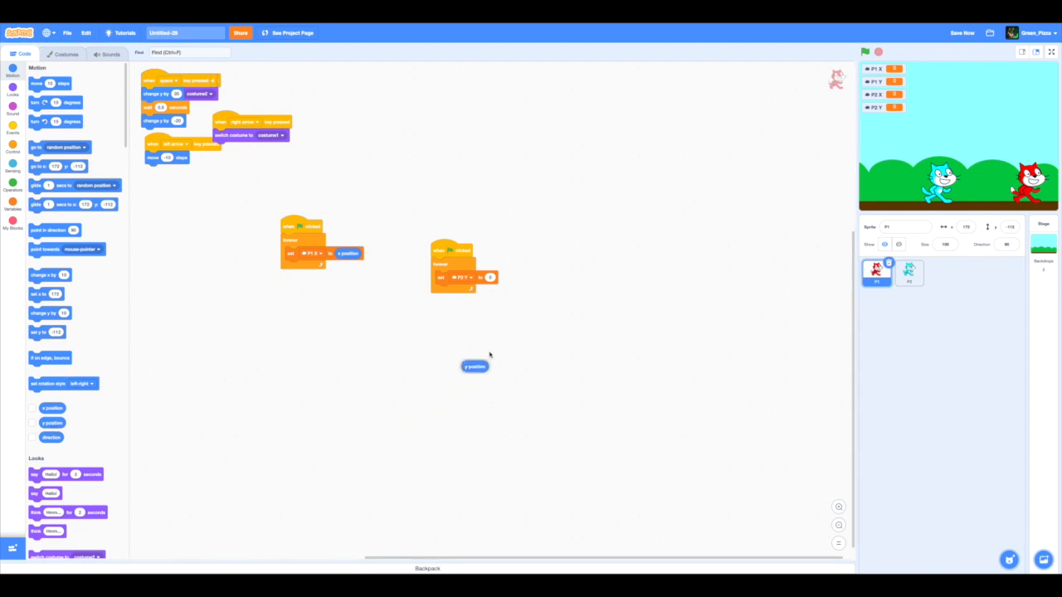
drag(475, 366, 498, 277)
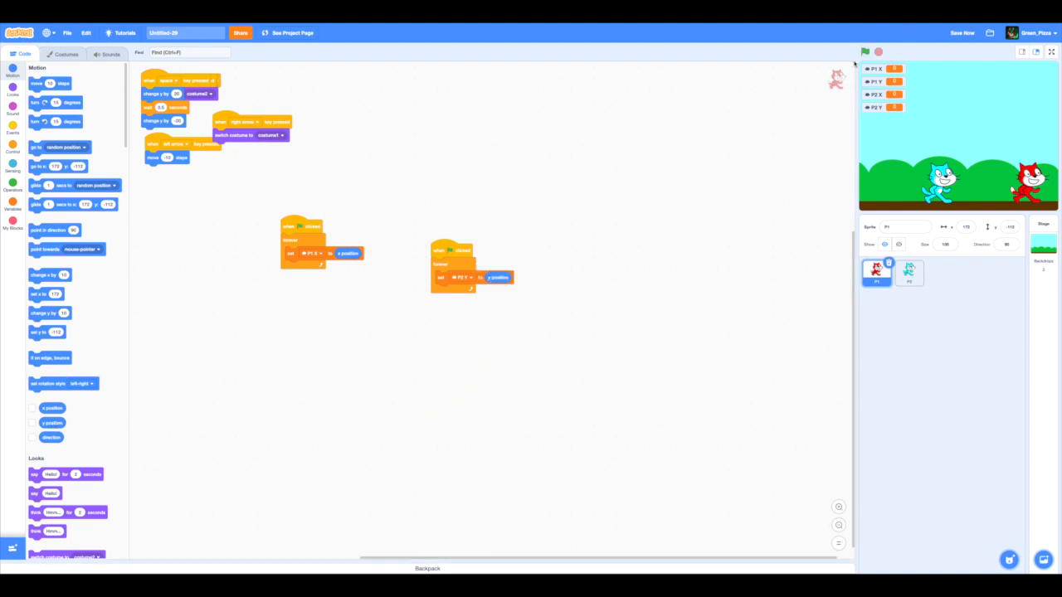
click(865, 52)
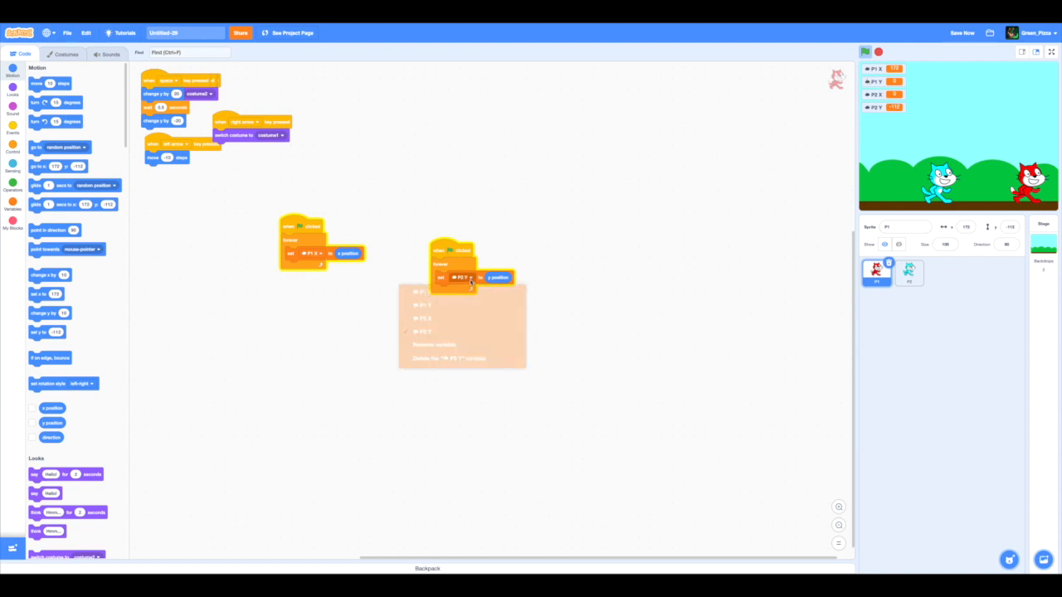
click(424, 322)
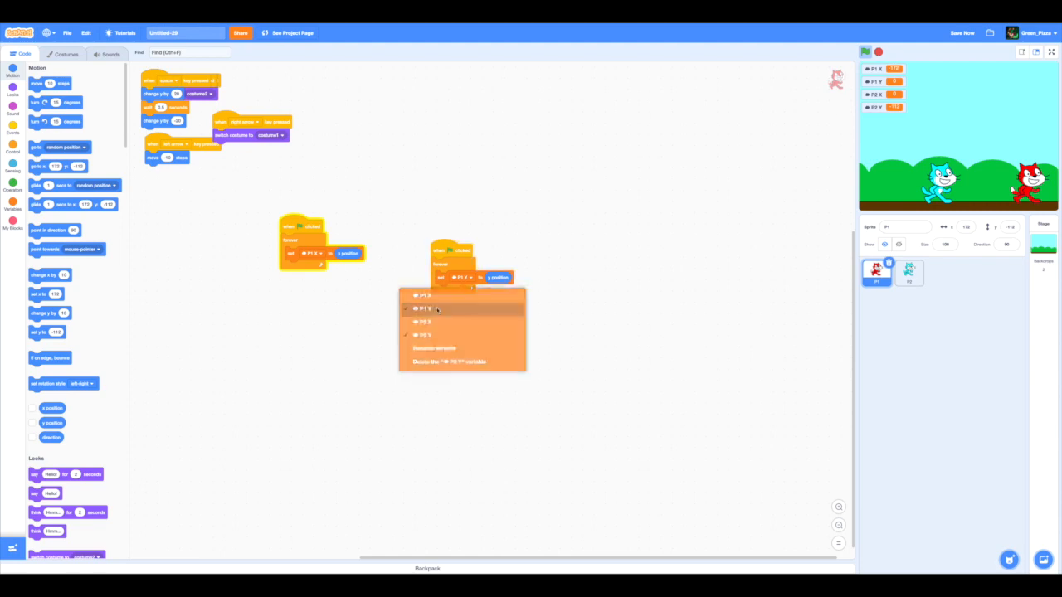
click(423, 308)
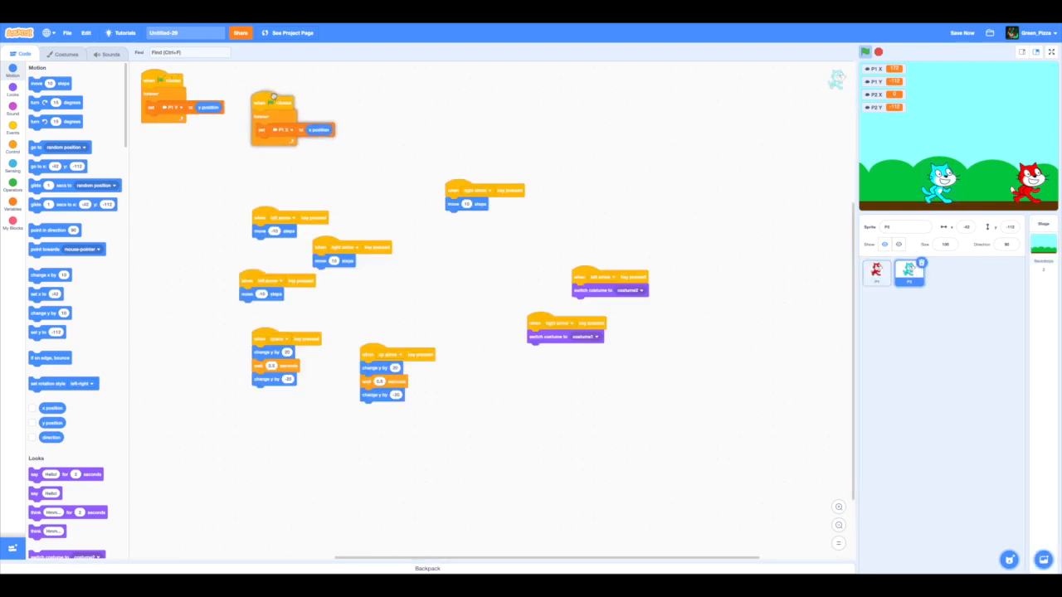
Leave the editor for Alexdakitten10's profile page on the Scratch site
click(284, 129)
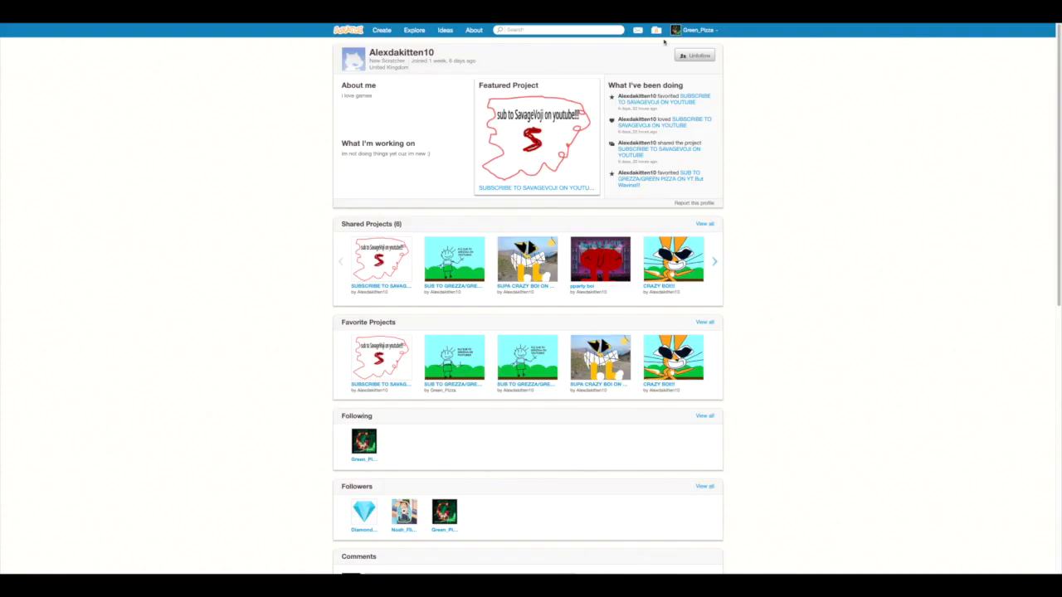
Review the project's cloud data log of P1 and P2 position updates from My Stuff
click(656, 30)
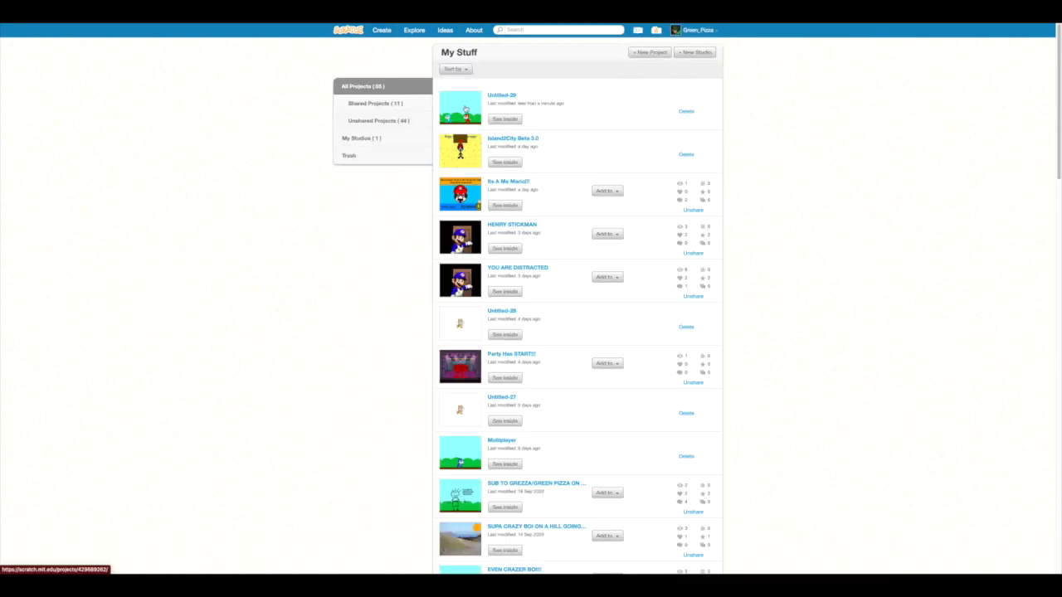
click(501, 95)
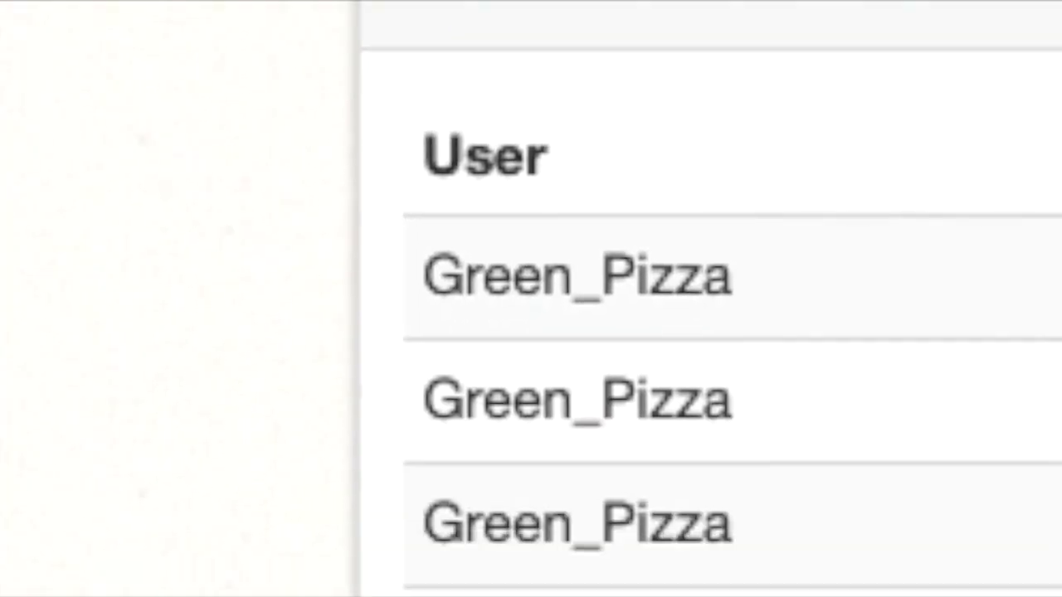
scroll(down, 3)
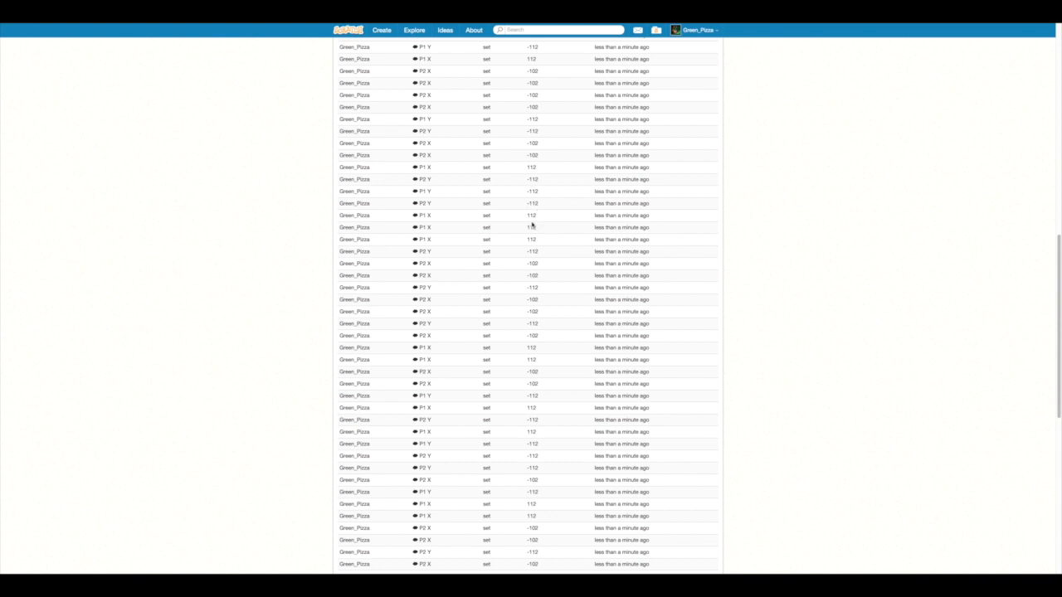
scroll(down, 3)
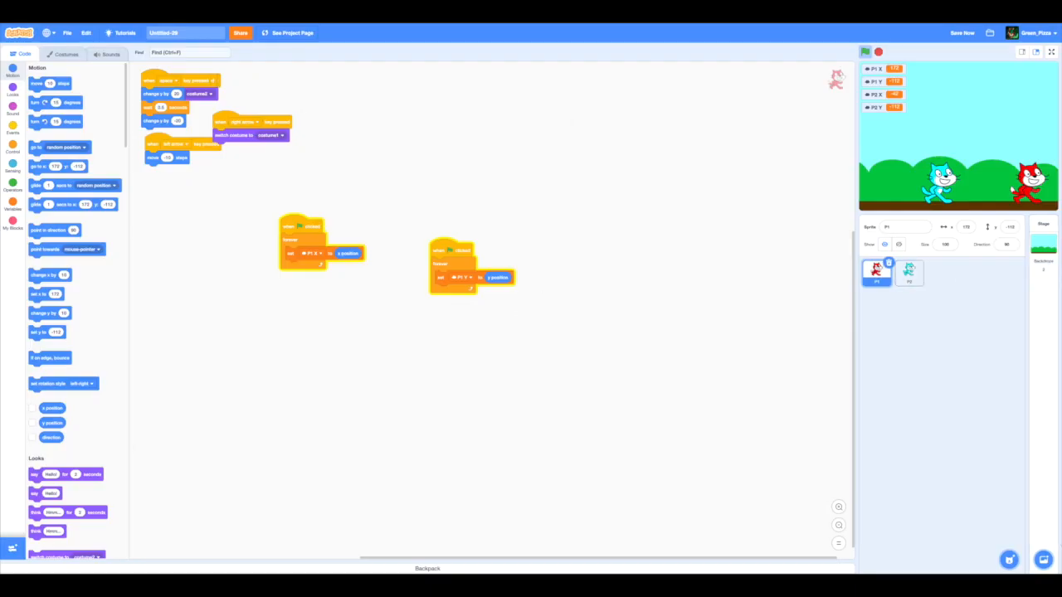
Reload the Scratch project page from the browser context menu
right_click(939, 417)
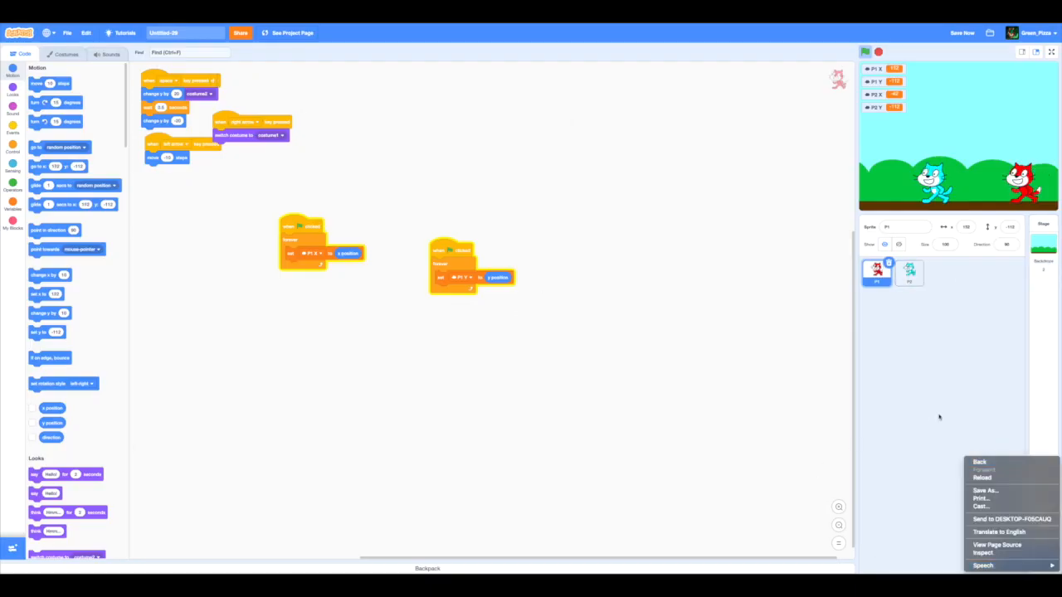
click(831, 491)
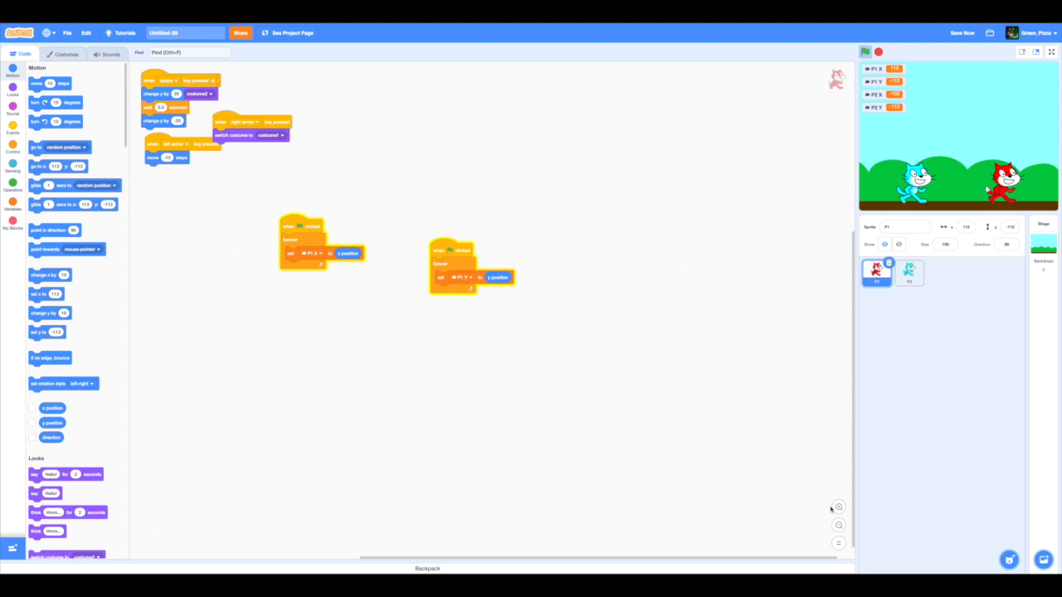
mouse_move(170, 420)
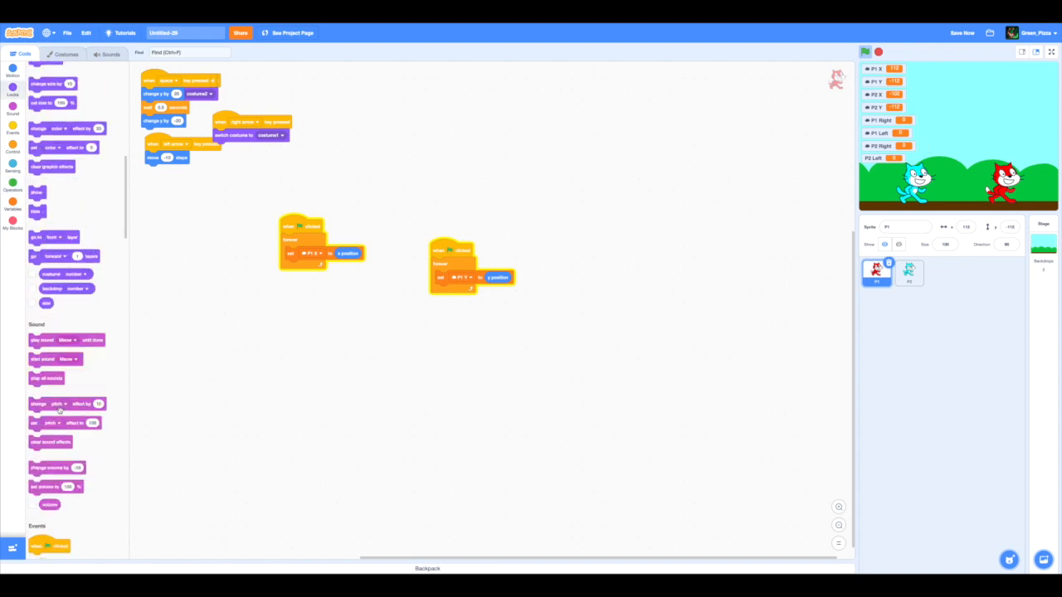
Create variables Im P1 and Im P2, making Im P2 a cloud variable
scroll(down, 3)
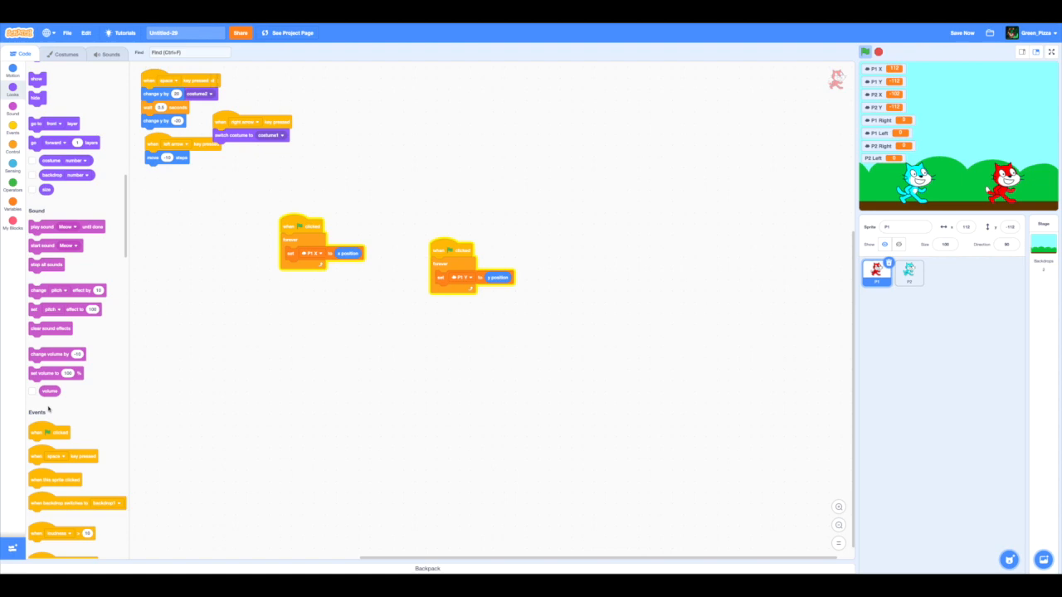
click(13, 201)
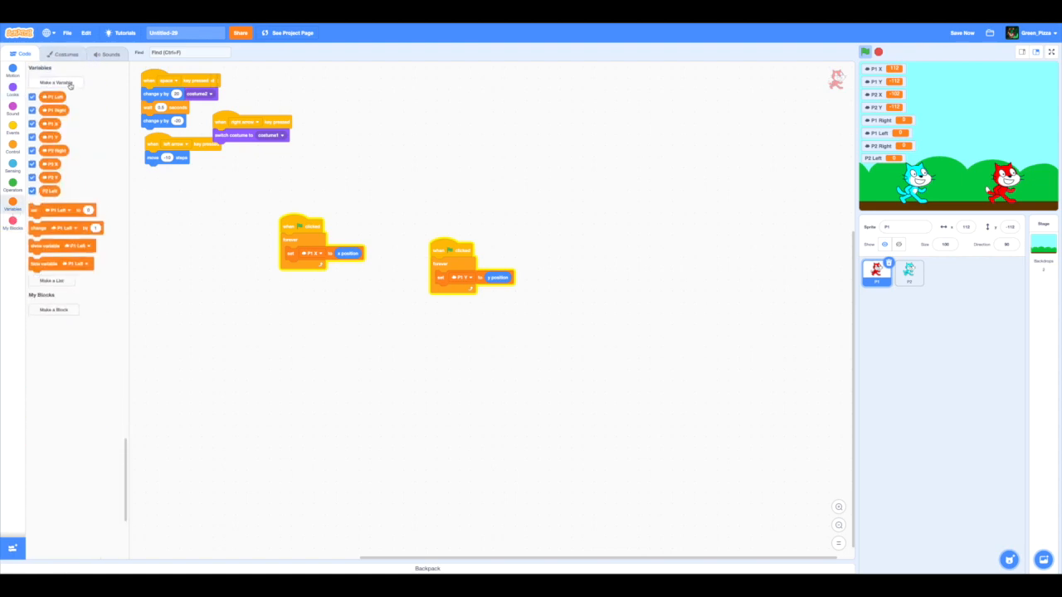
click(54, 82)
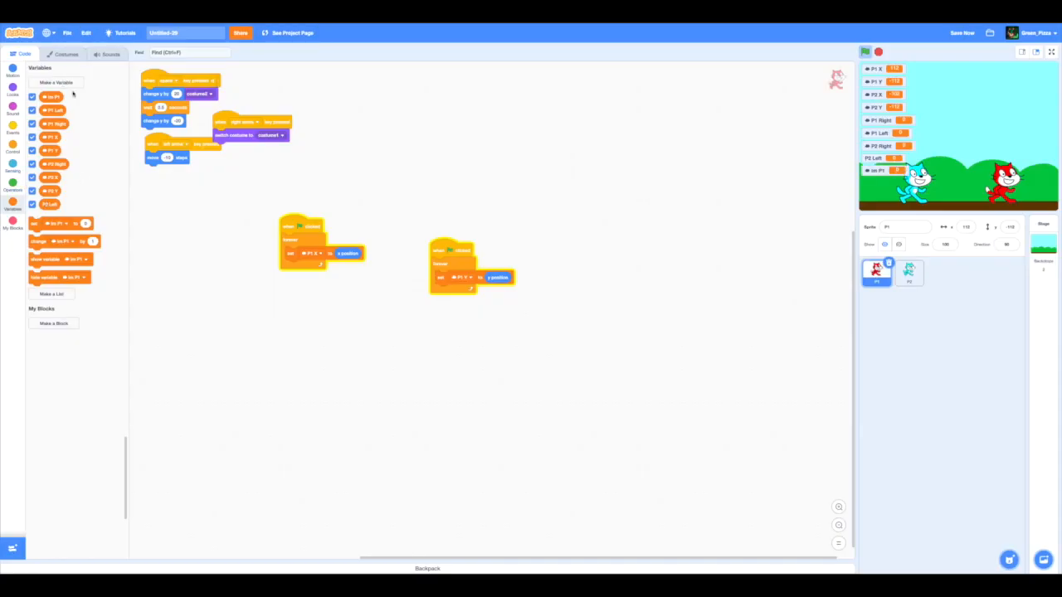
click(56, 82)
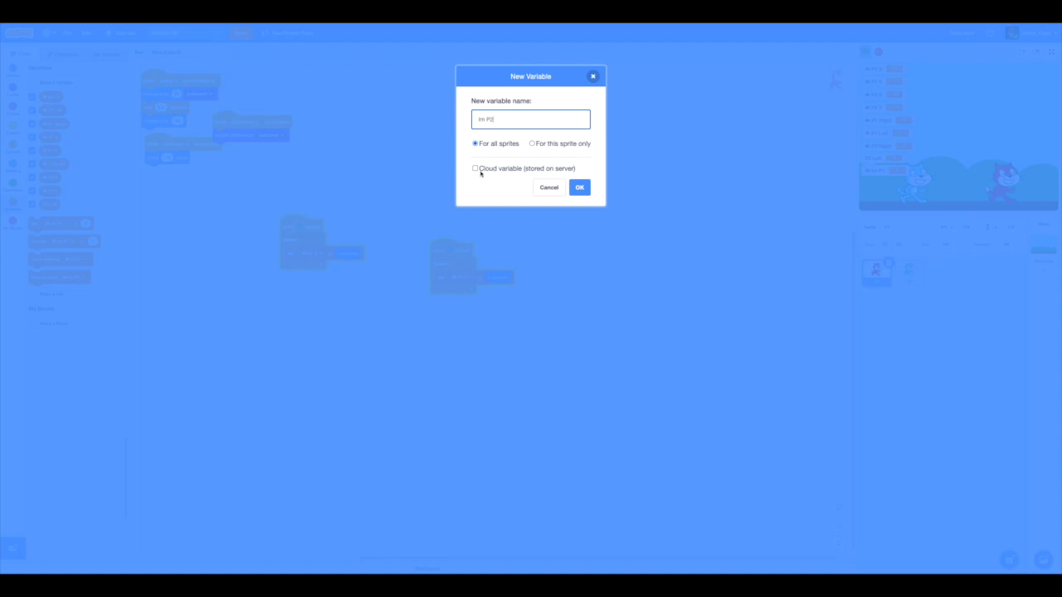
click(579, 187)
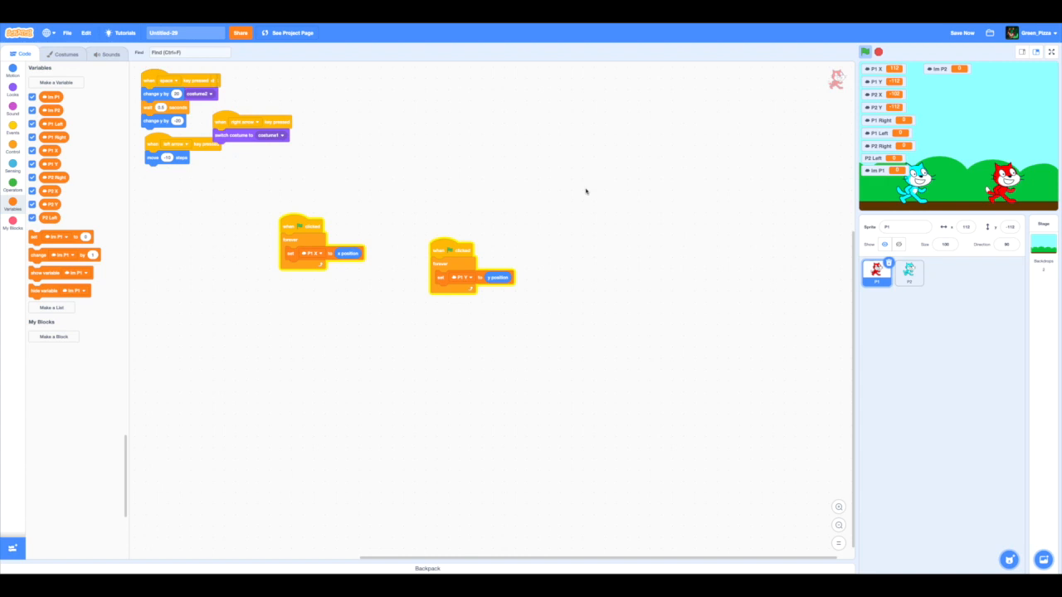
mouse_move(923, 306)
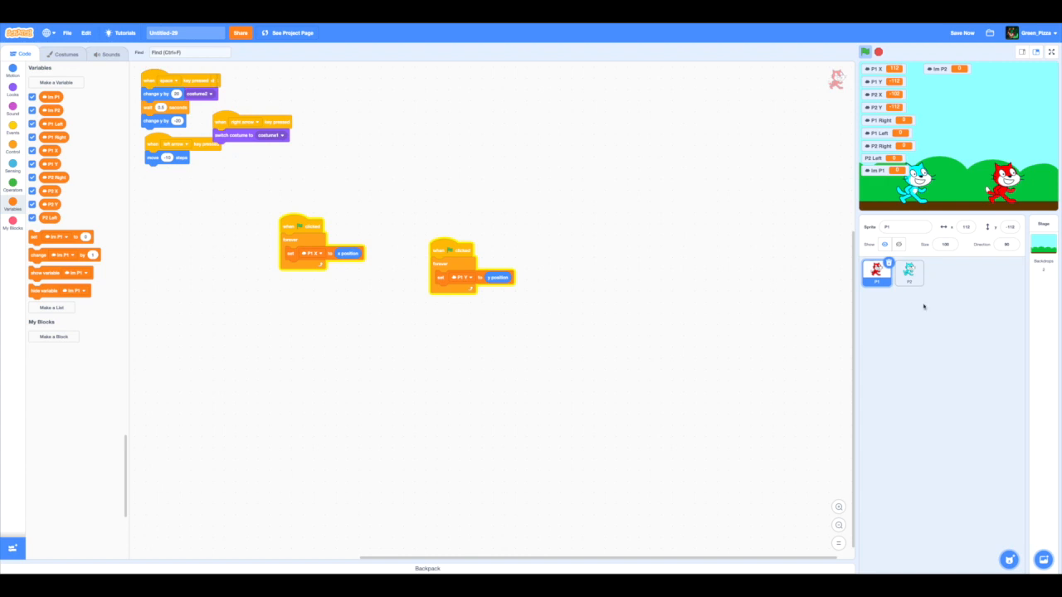
mouse_move(395, 380)
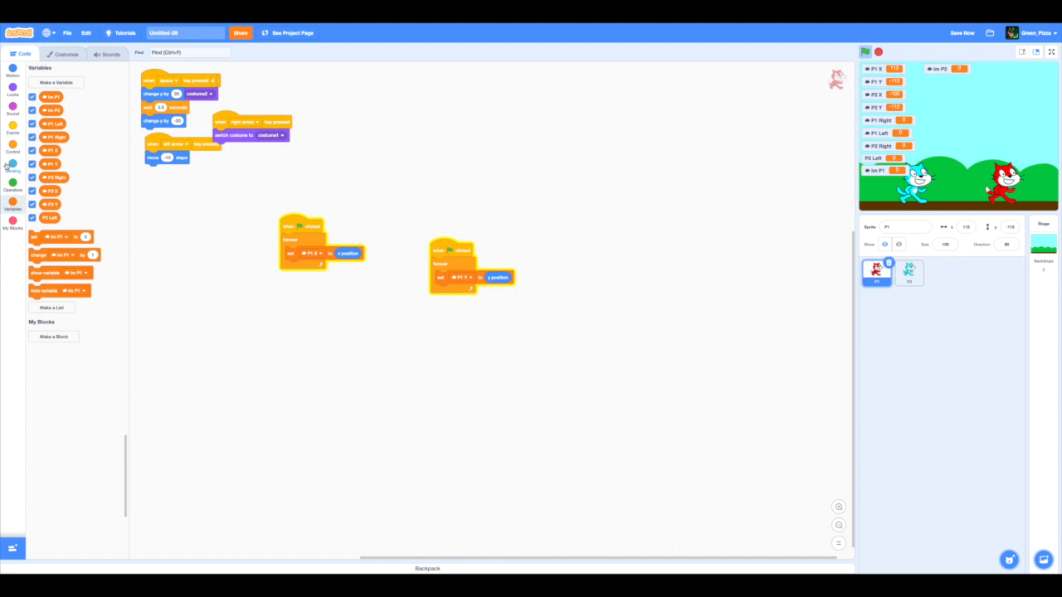
Build forever loops checking Im P1 = 1 with left and right arrow key checks
click(13, 166)
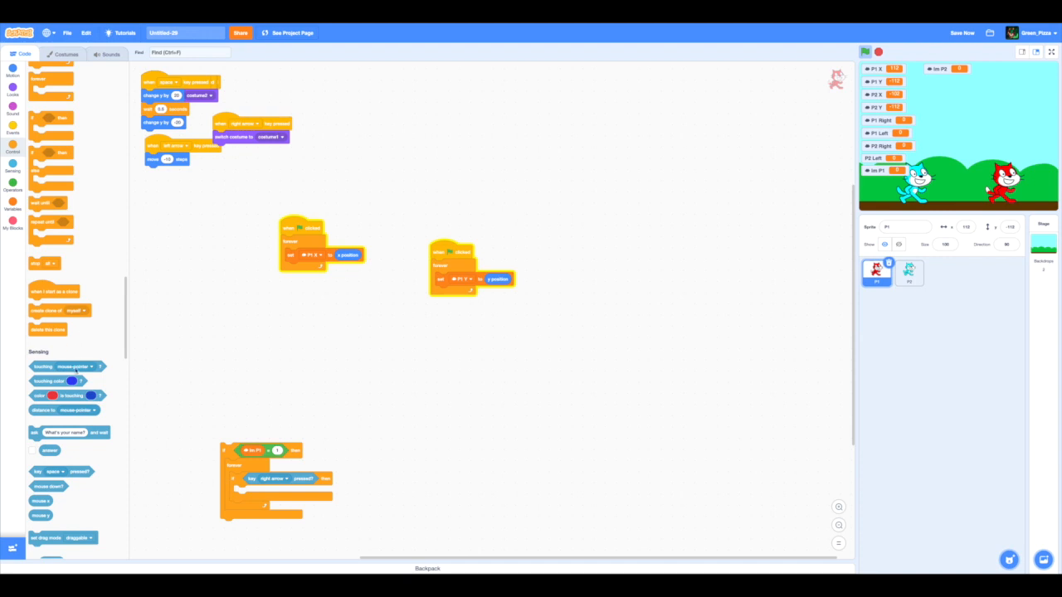
mouse_move(250, 410)
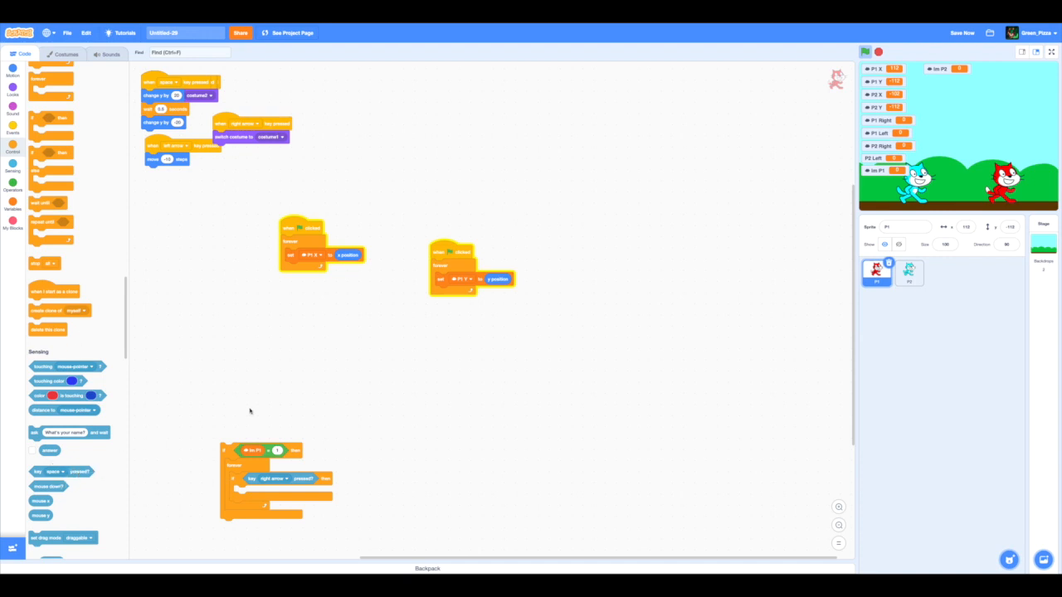
click(269, 395)
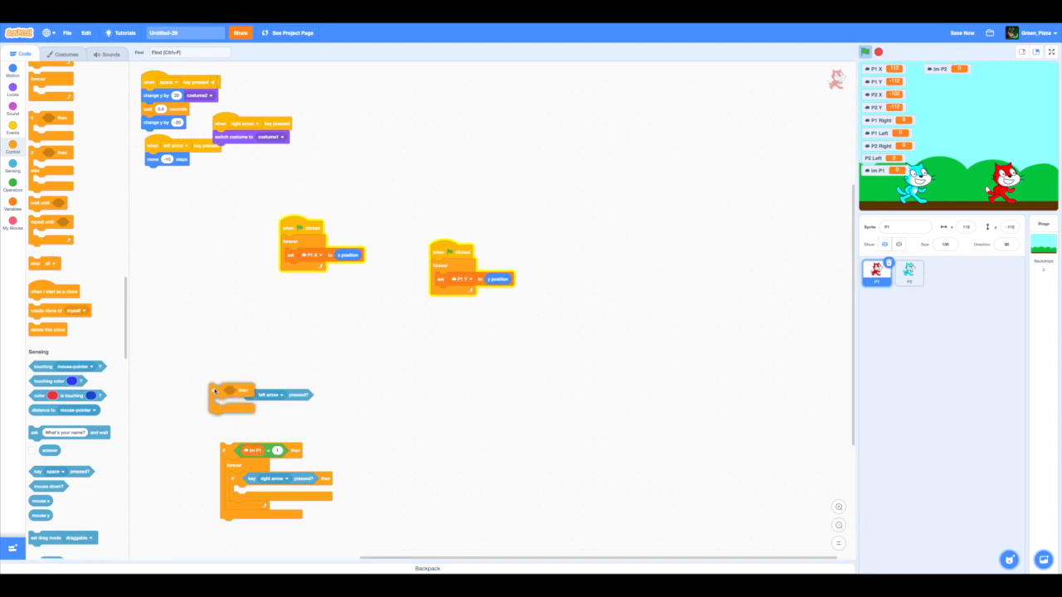
click(12, 186)
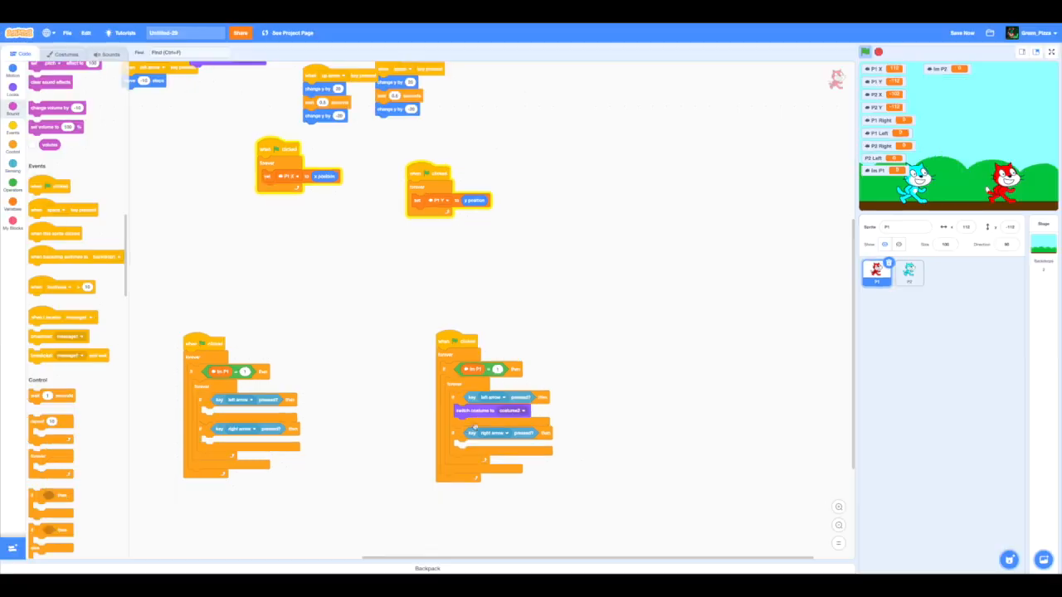
Duplicate the switch costume block as costume1 inside the right-arrow check
right_click(476, 411)
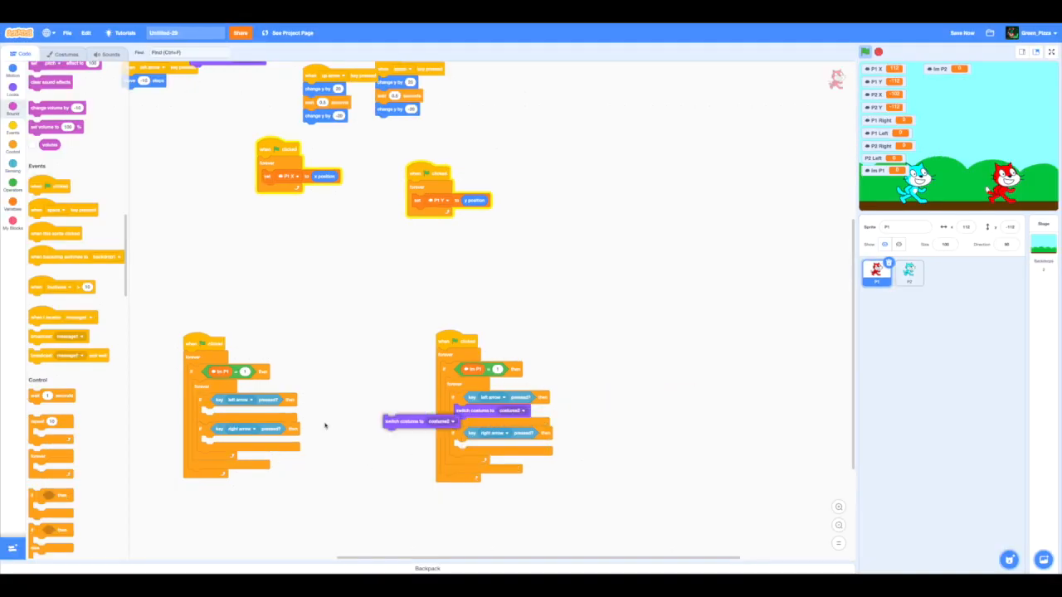
right_click(241, 414)
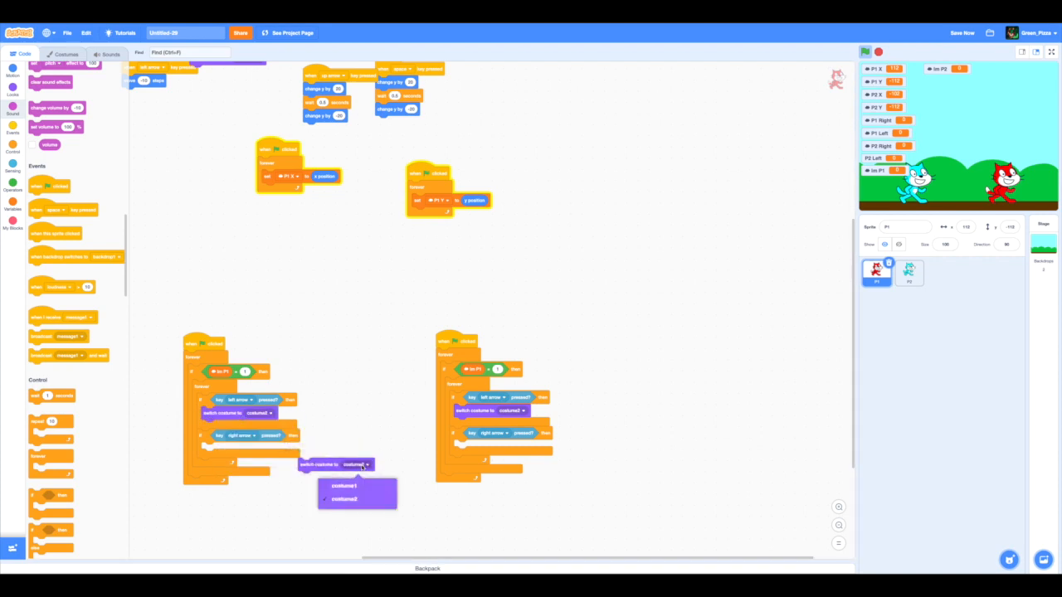
right_click(336, 464)
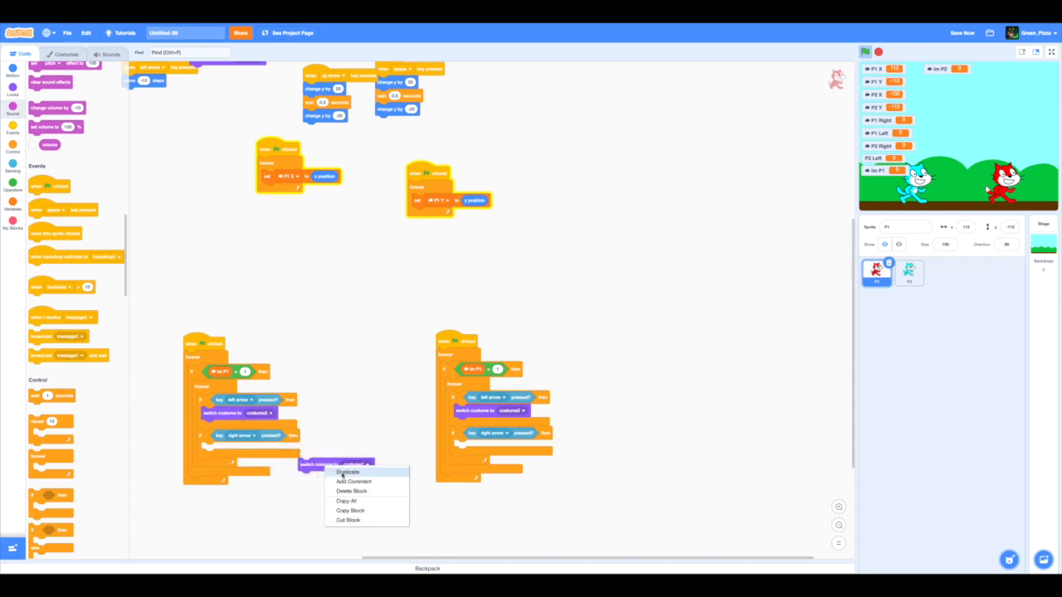
click(348, 472)
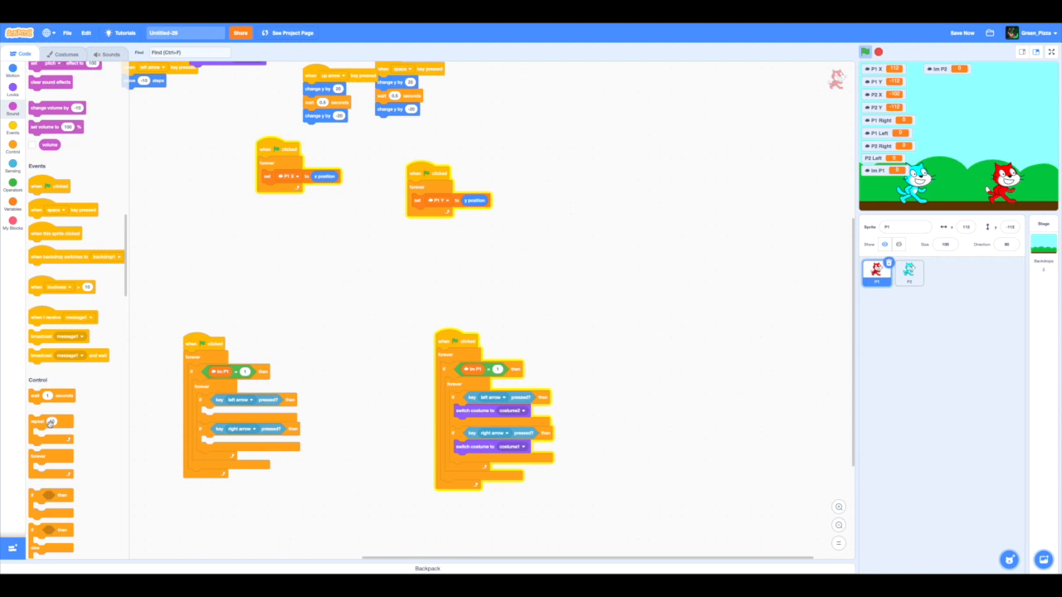
click(13, 175)
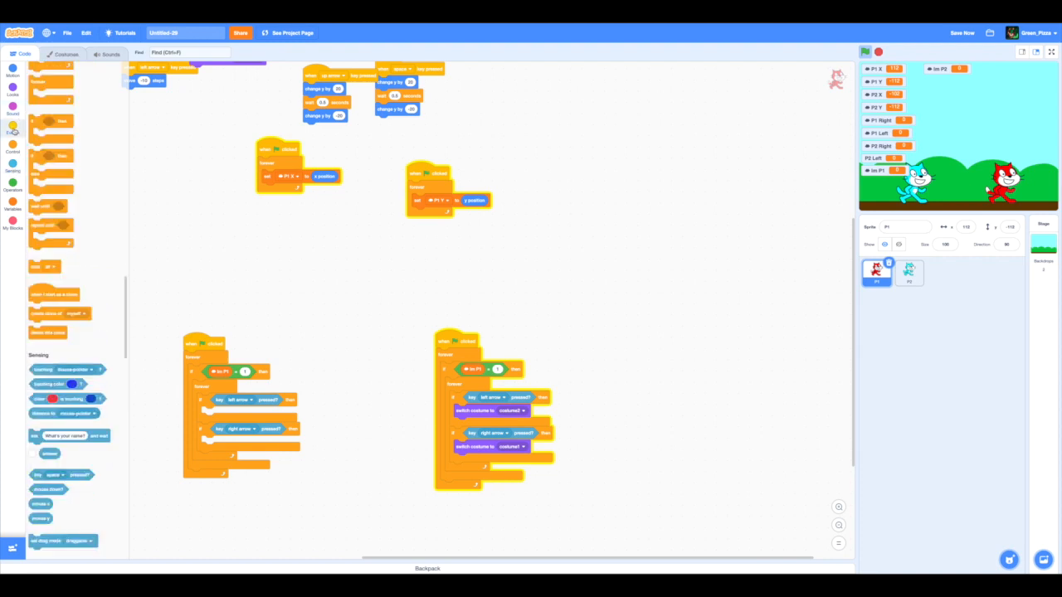
Add move steps blocks to the left- and right-arrow checks
click(12, 75)
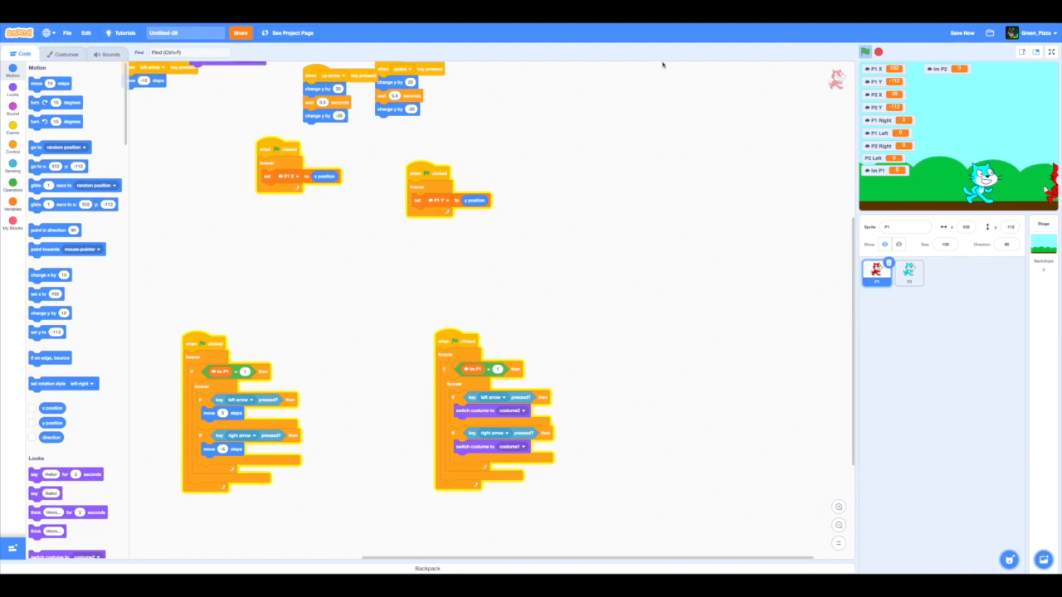
mouse_move(561, 259)
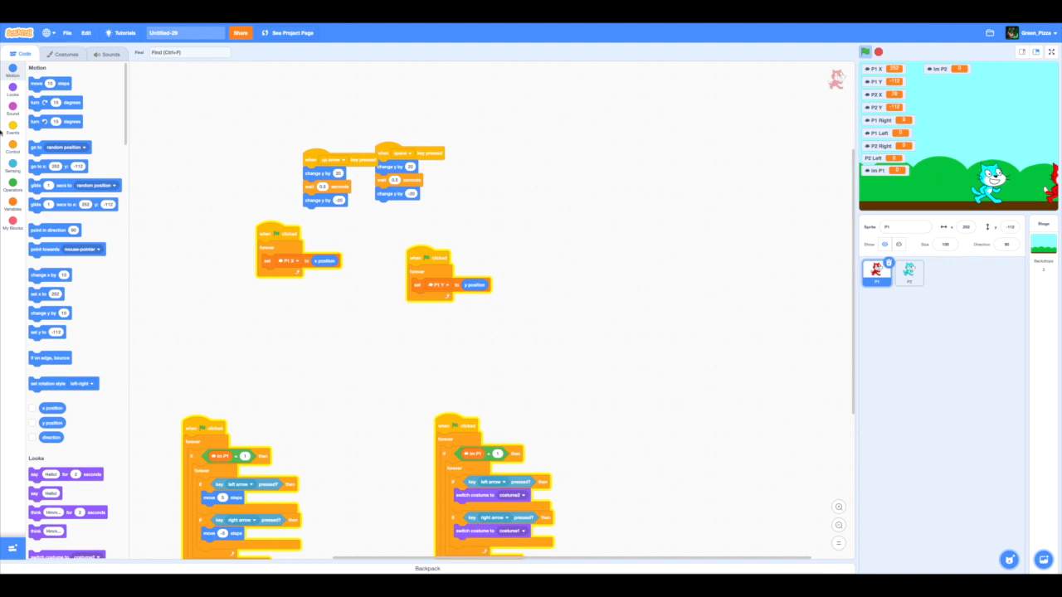
Add a green-flag script setting Im P1 to 1, then run the game
click(12, 131)
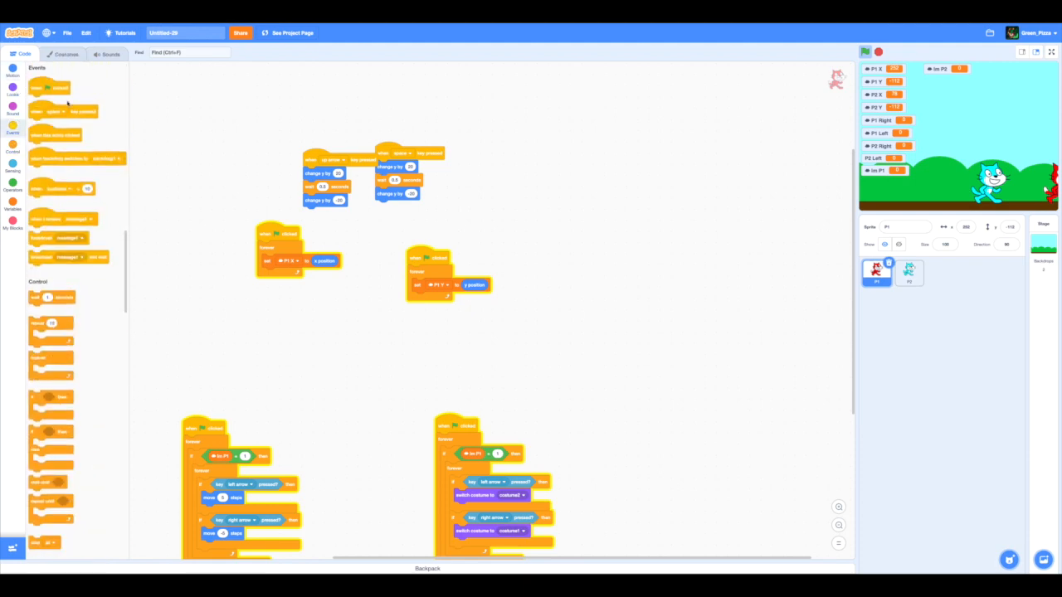
click(12, 125)
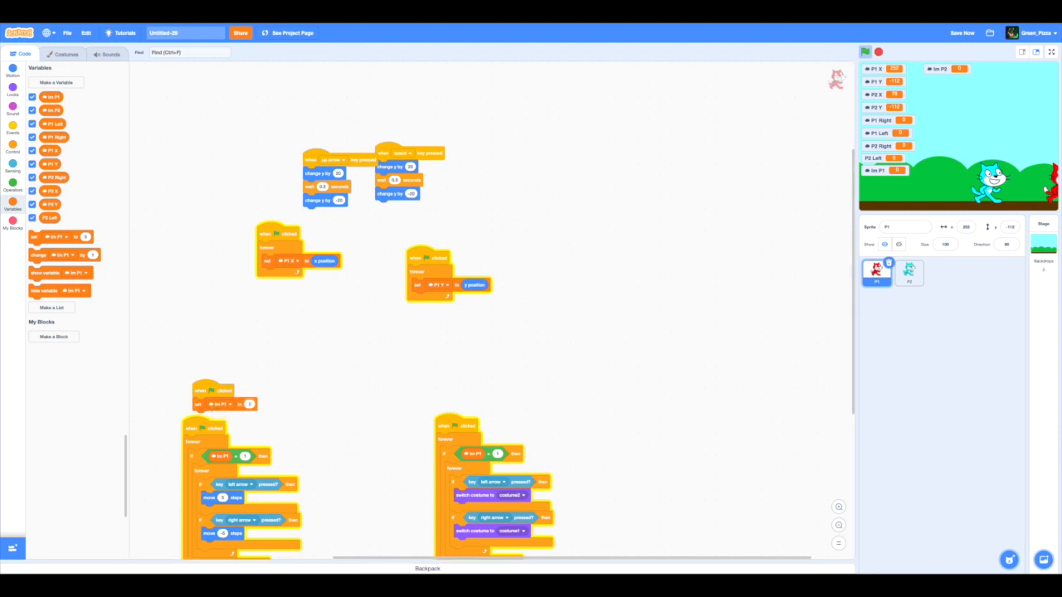
click(865, 52)
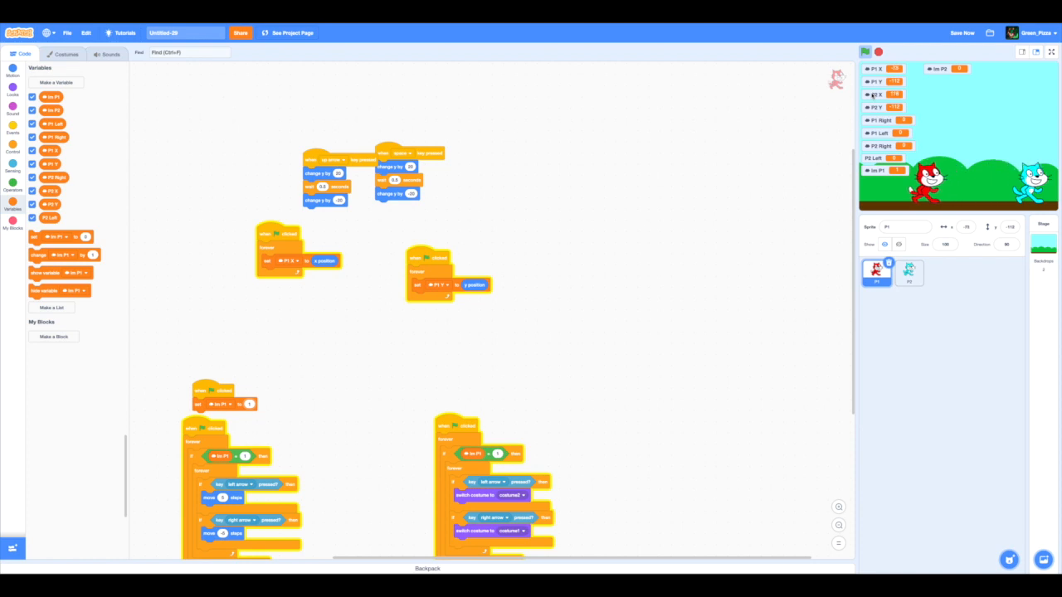
mouse_move(530, 428)
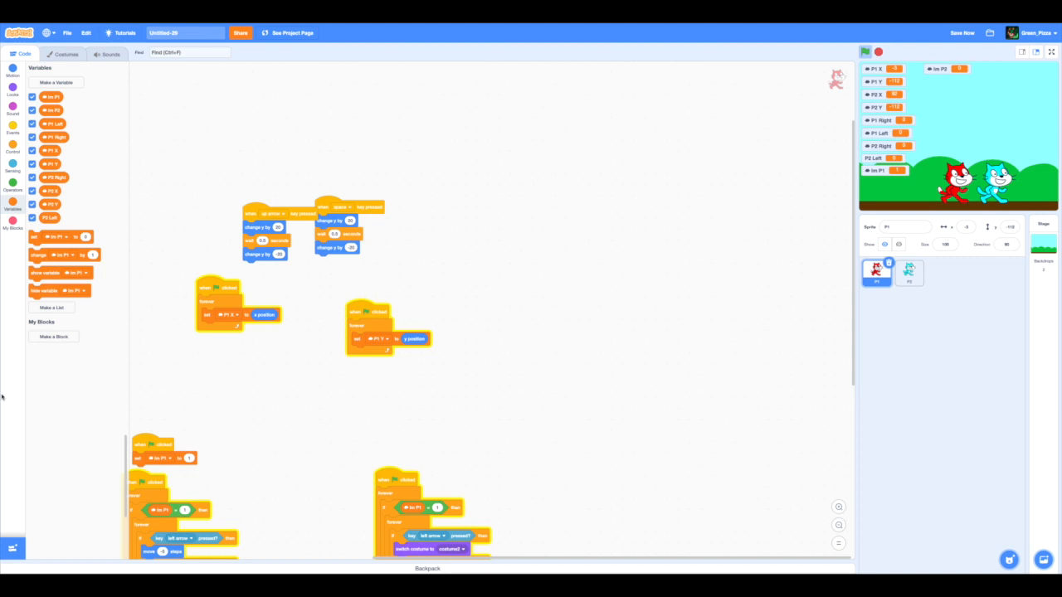
mouse_move(971, 279)
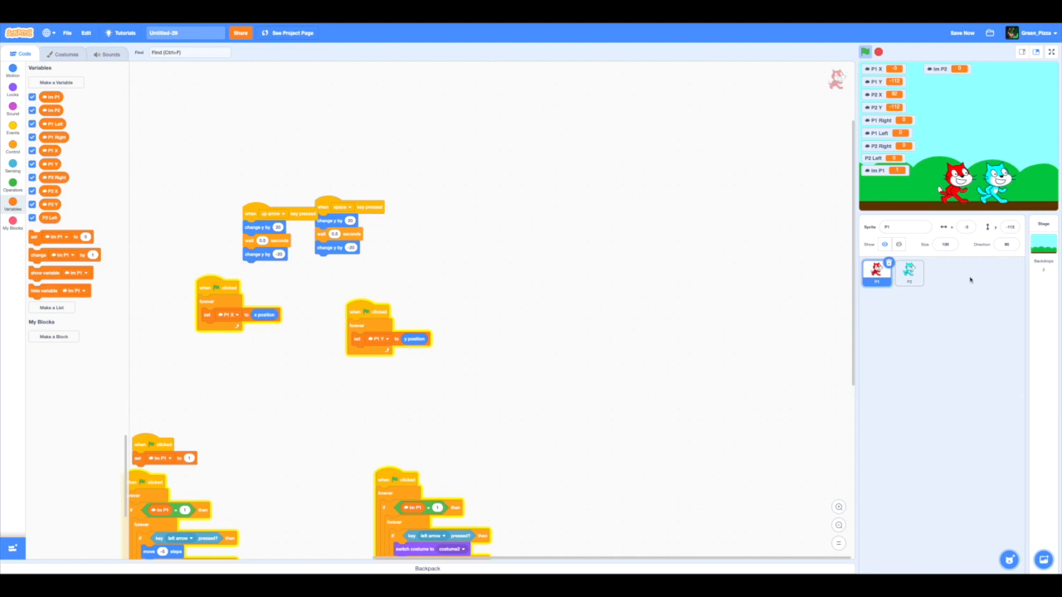
mouse_move(1019, 329)
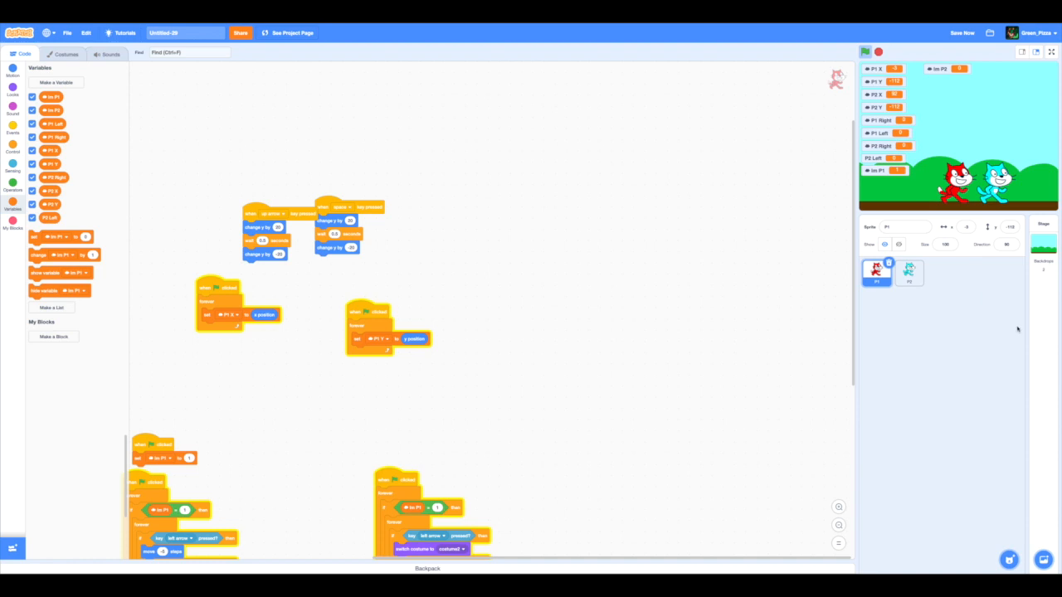
mouse_move(875, 361)
text(2)
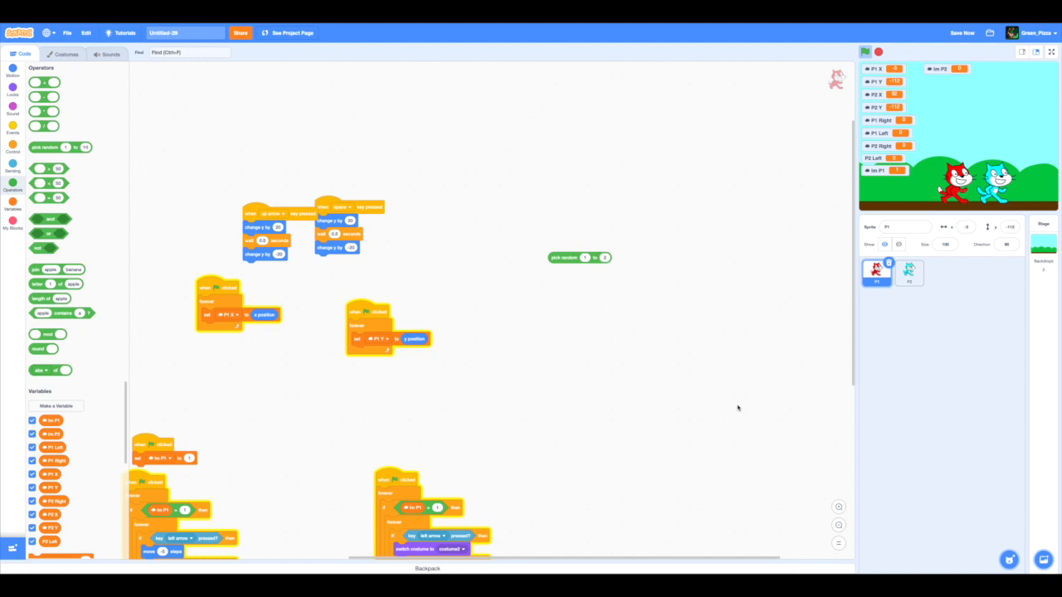
mouse_move(555, 253)
text(2 pla)
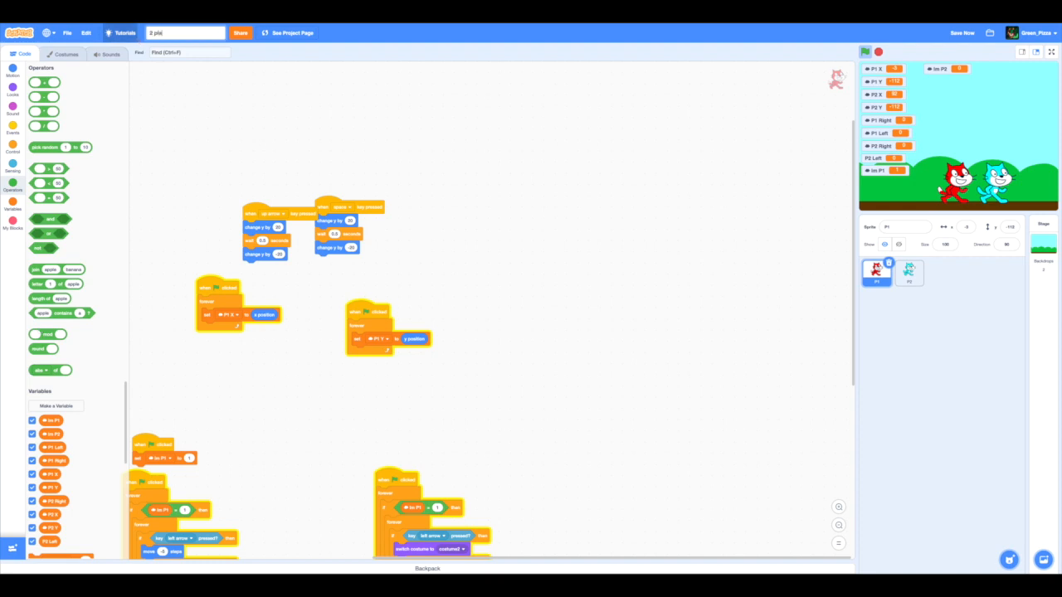
Complete the project title as '2 player fun DON'T PLAY'
click(962, 32)
text(yer fun)
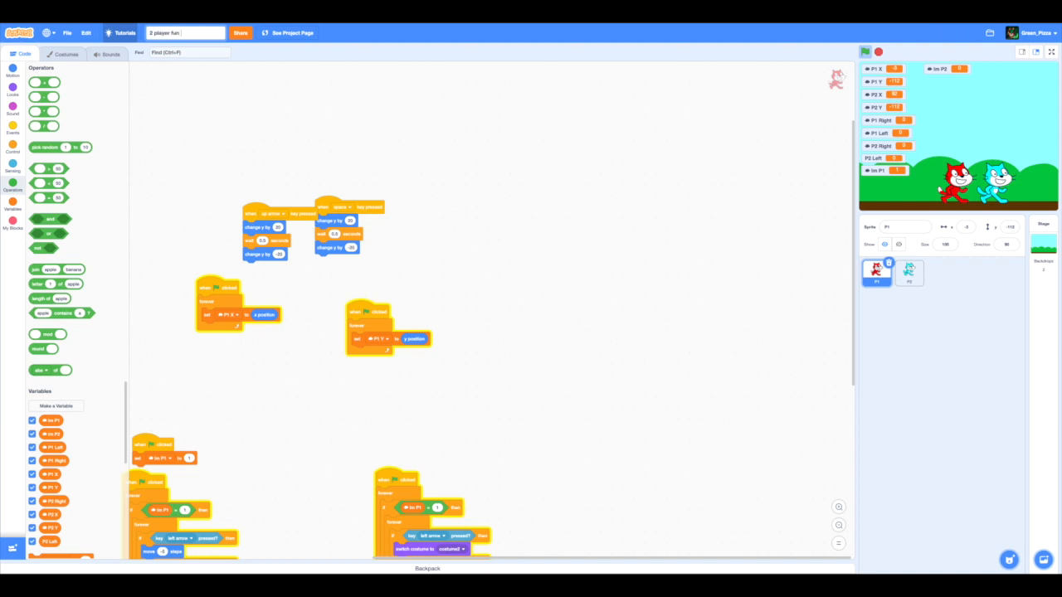
text(DON'T PLAY)
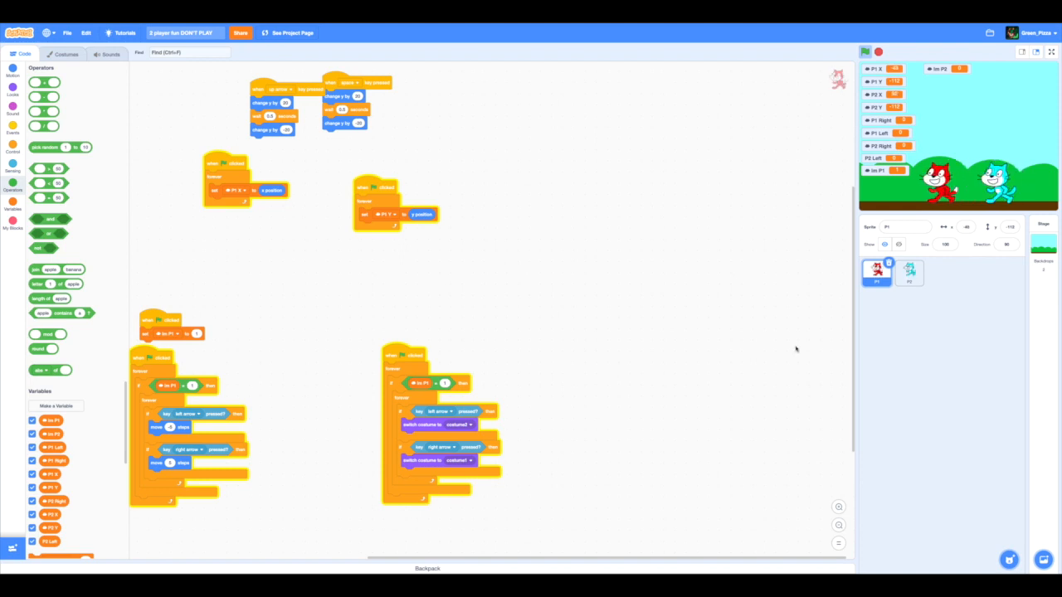
mouse_move(436, 231)
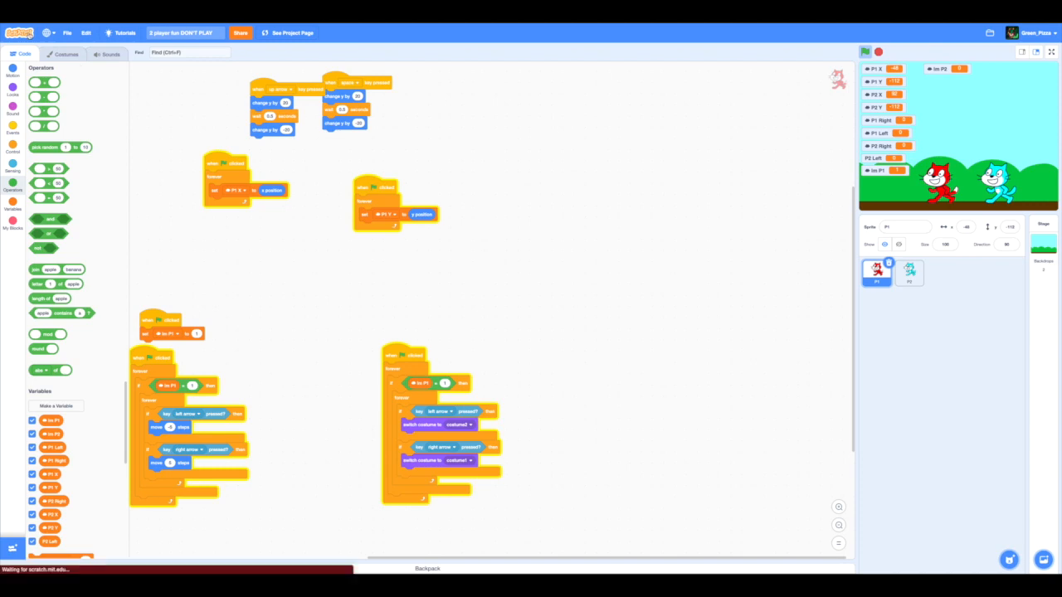
Go to My Stuff to see the newly saved '2 player fun DON'T PLAY' project
click(18, 33)
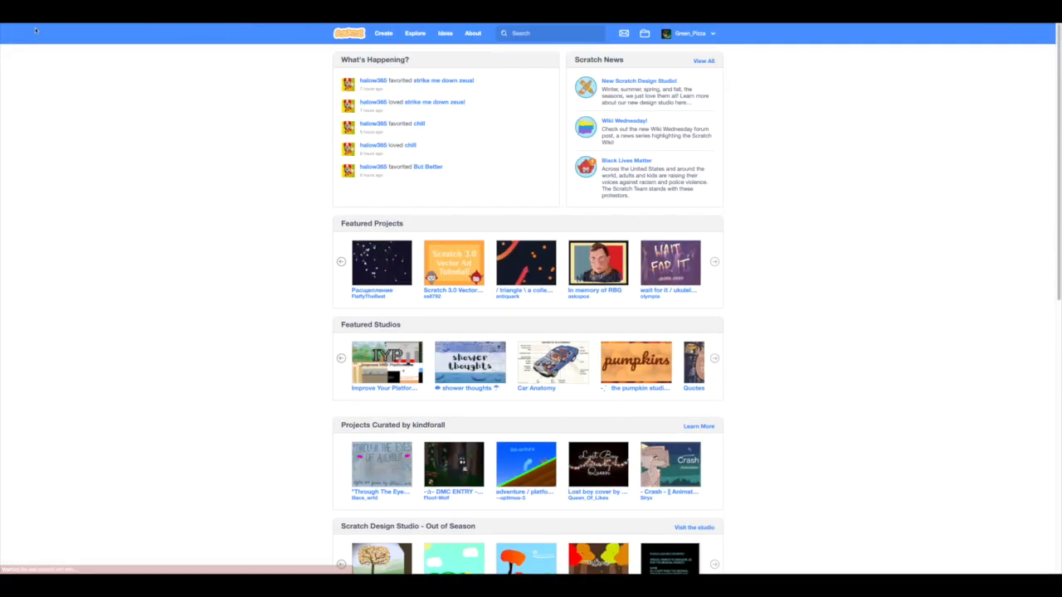
click(691, 33)
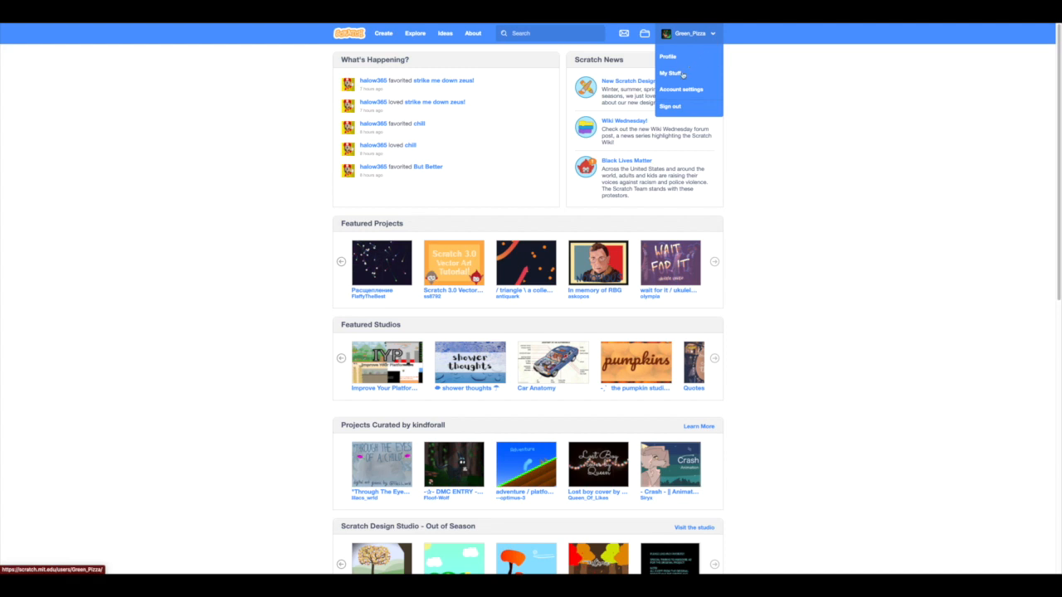
click(670, 73)
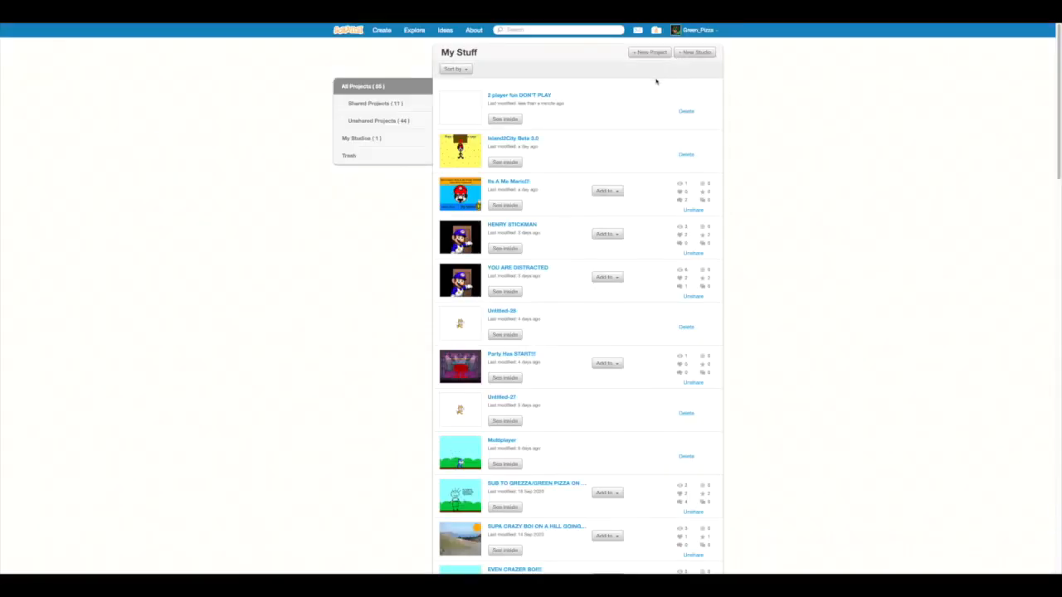
Open your own profile page and scroll down through it
click(695, 30)
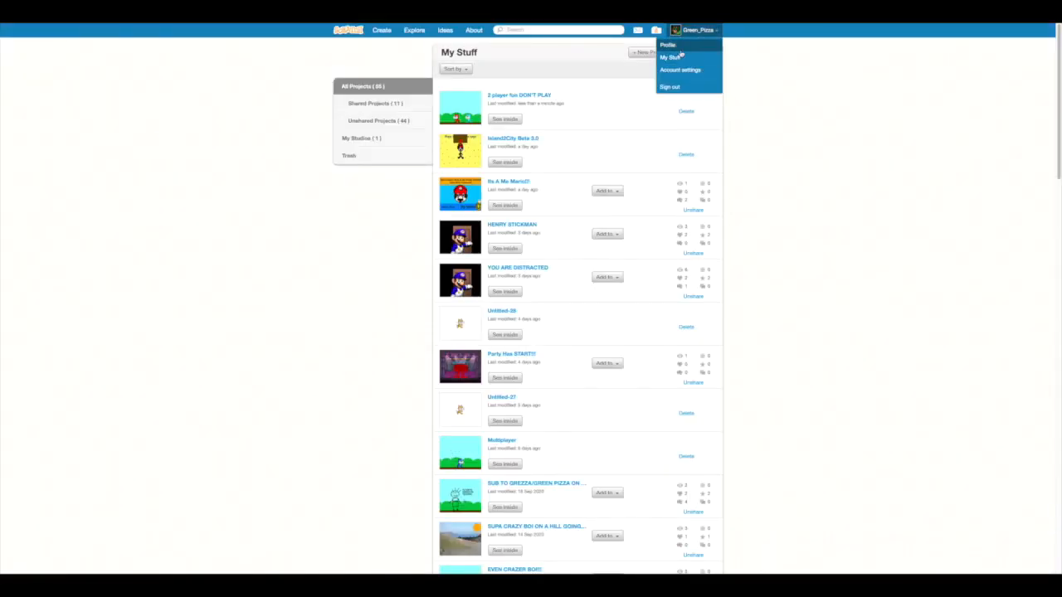
click(668, 45)
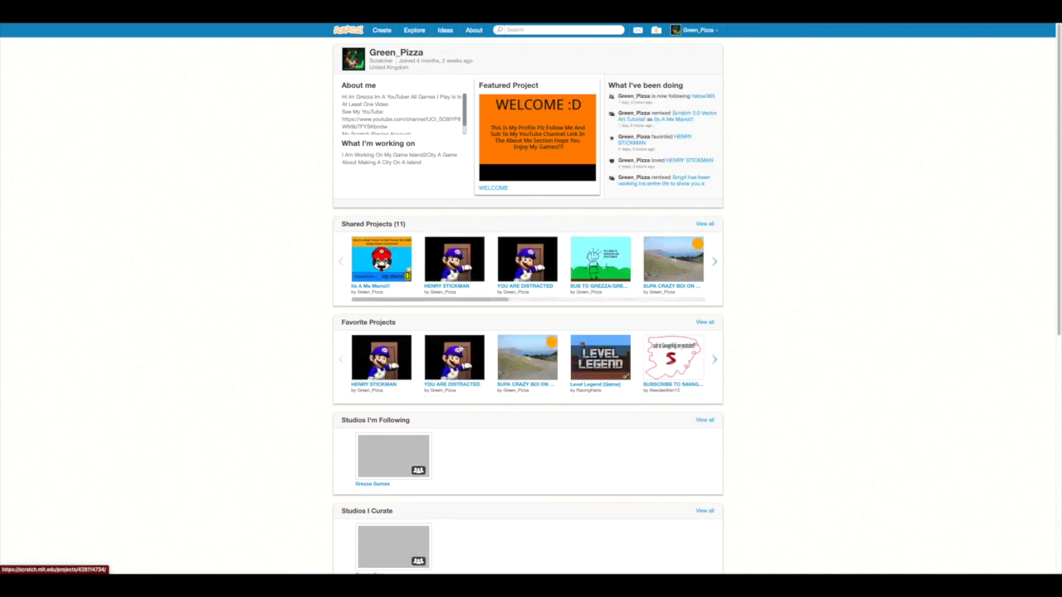
scroll(down, 3)
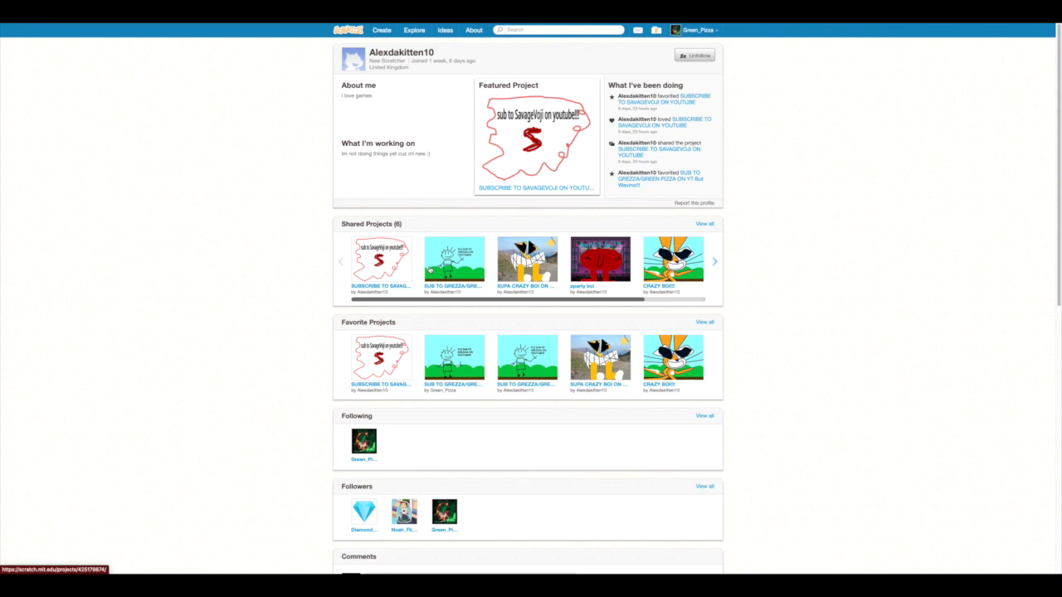
scroll(down, 3)
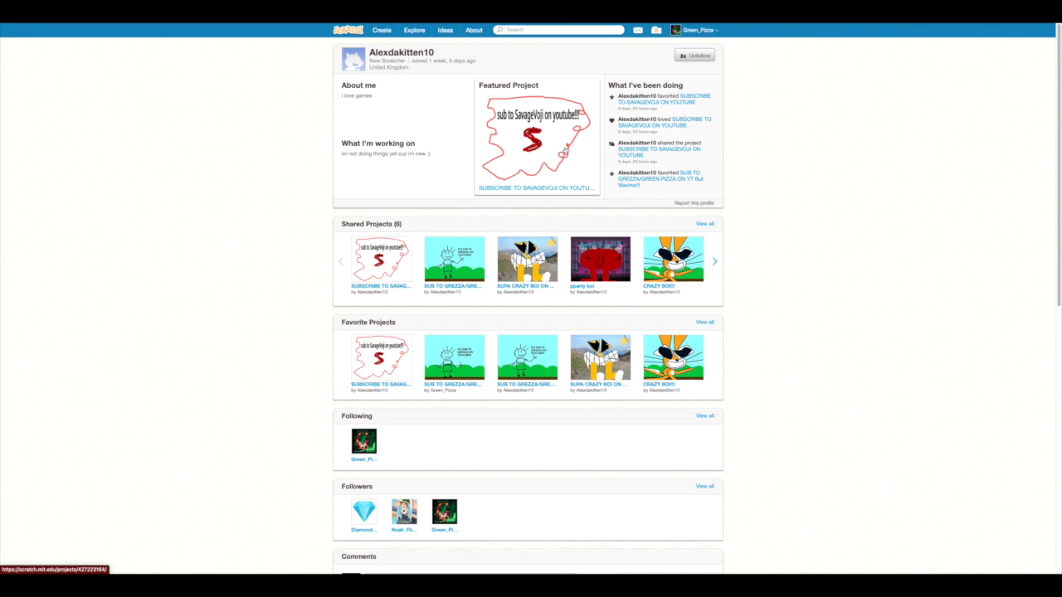
mouse_move(553, 157)
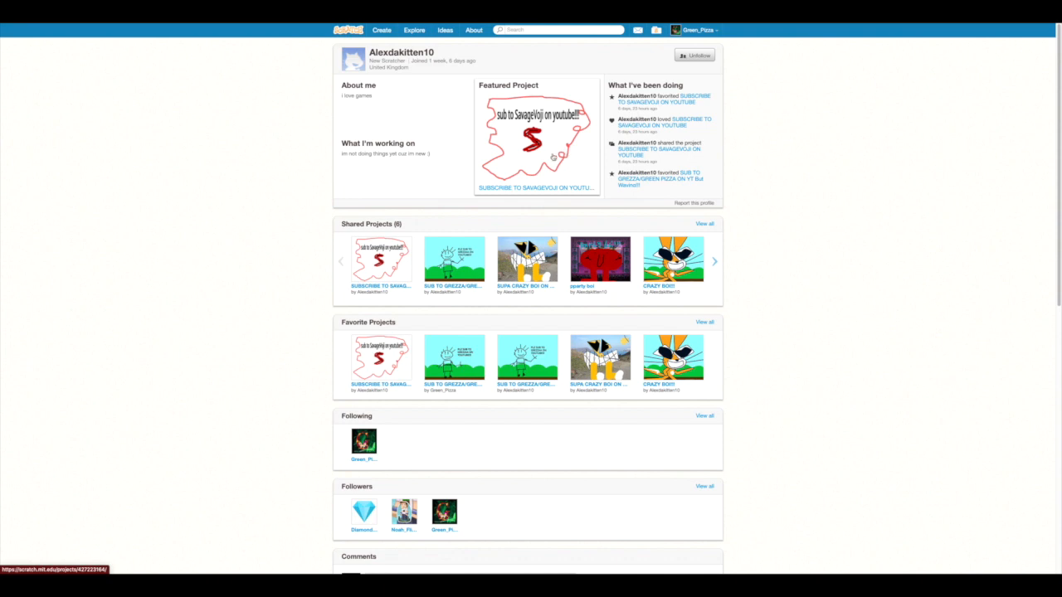